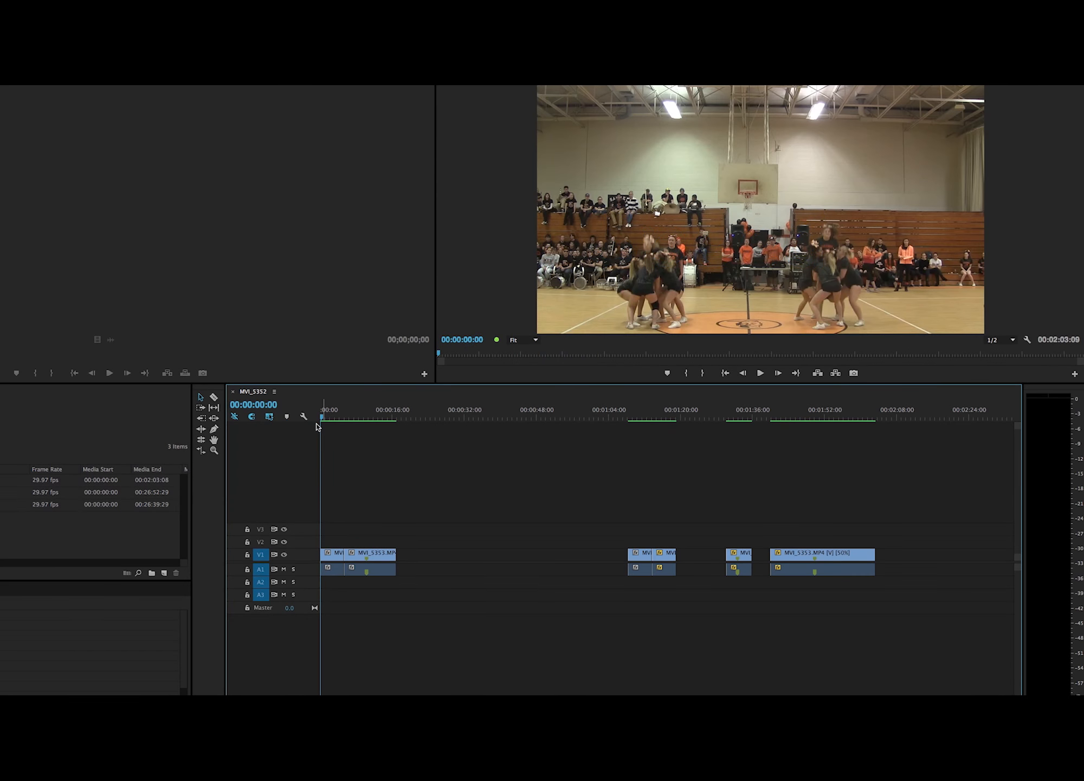
mouse_move(309, 364)
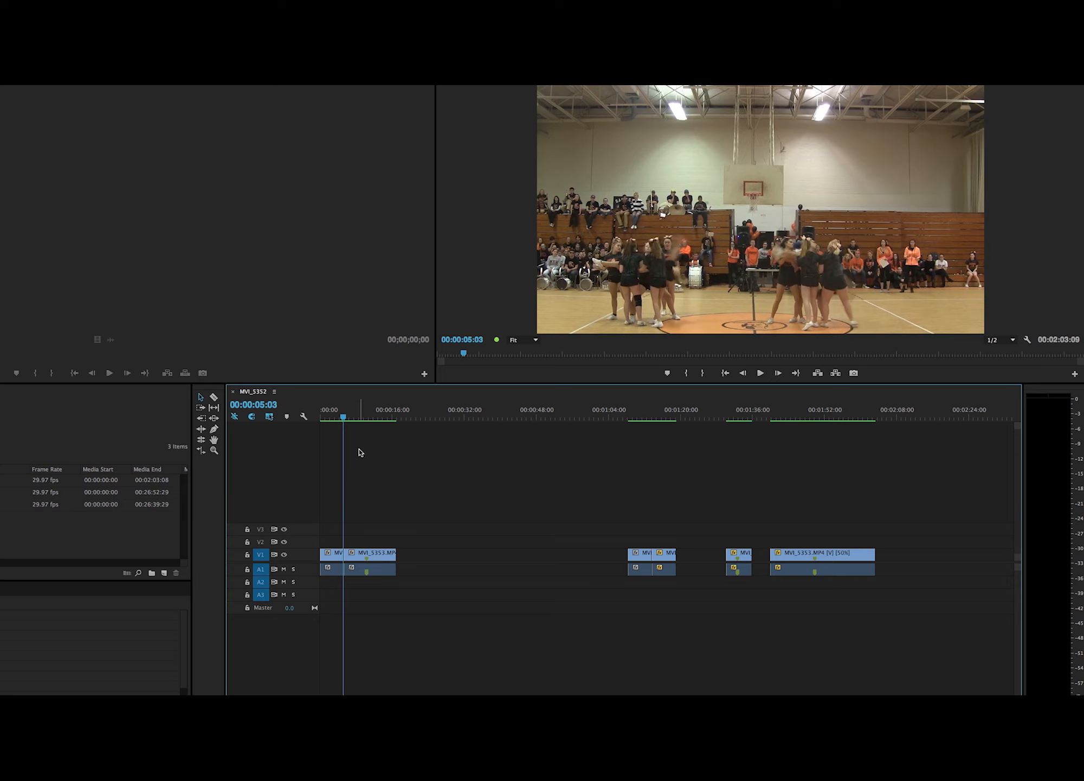
mouse_move(497, 420)
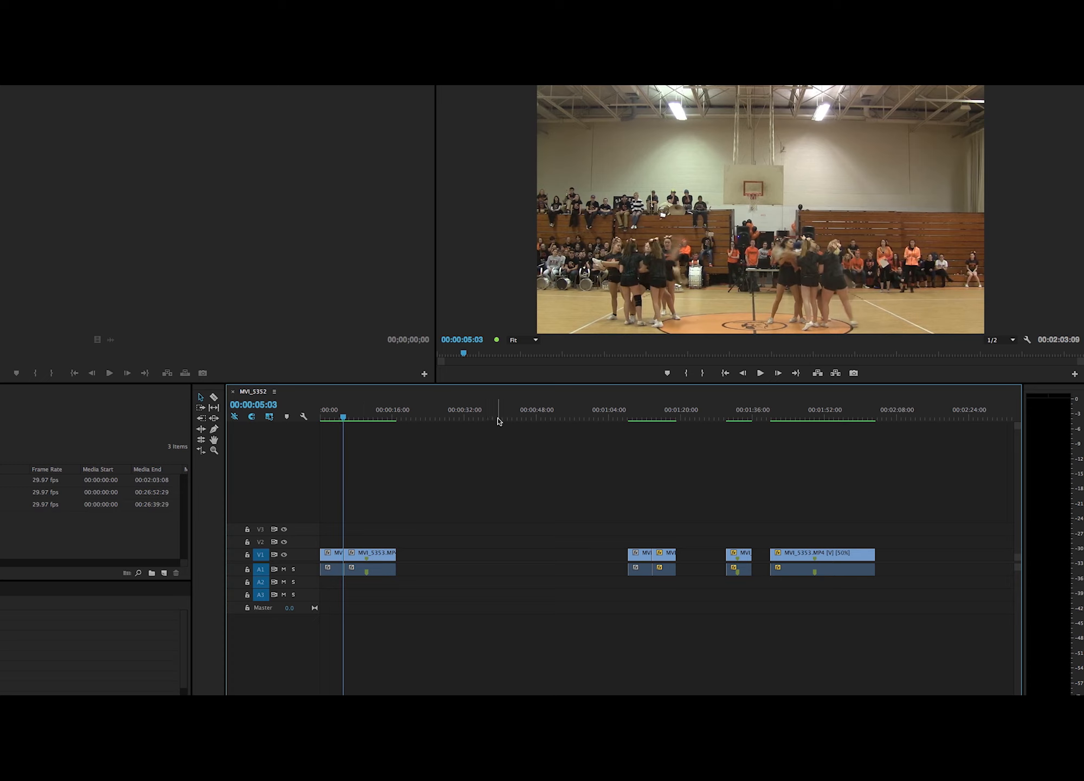
mouse_move(632, 418)
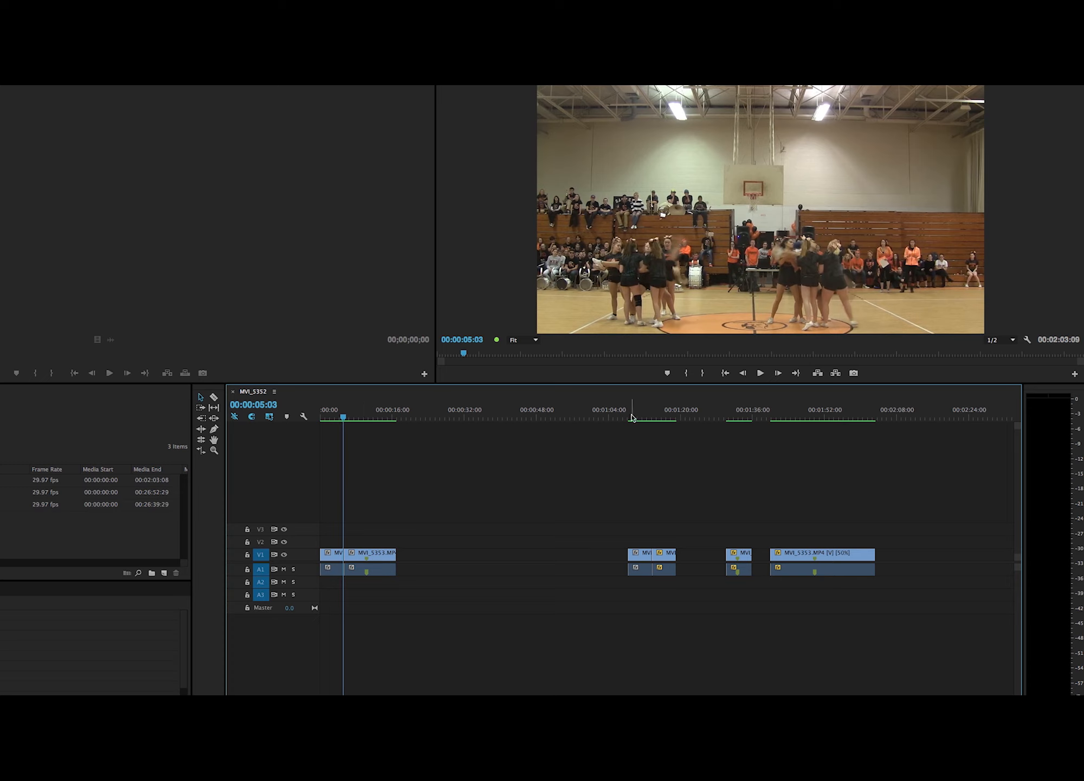
Preview the later part of the sequence up to just before the slowed clip
click(629, 416)
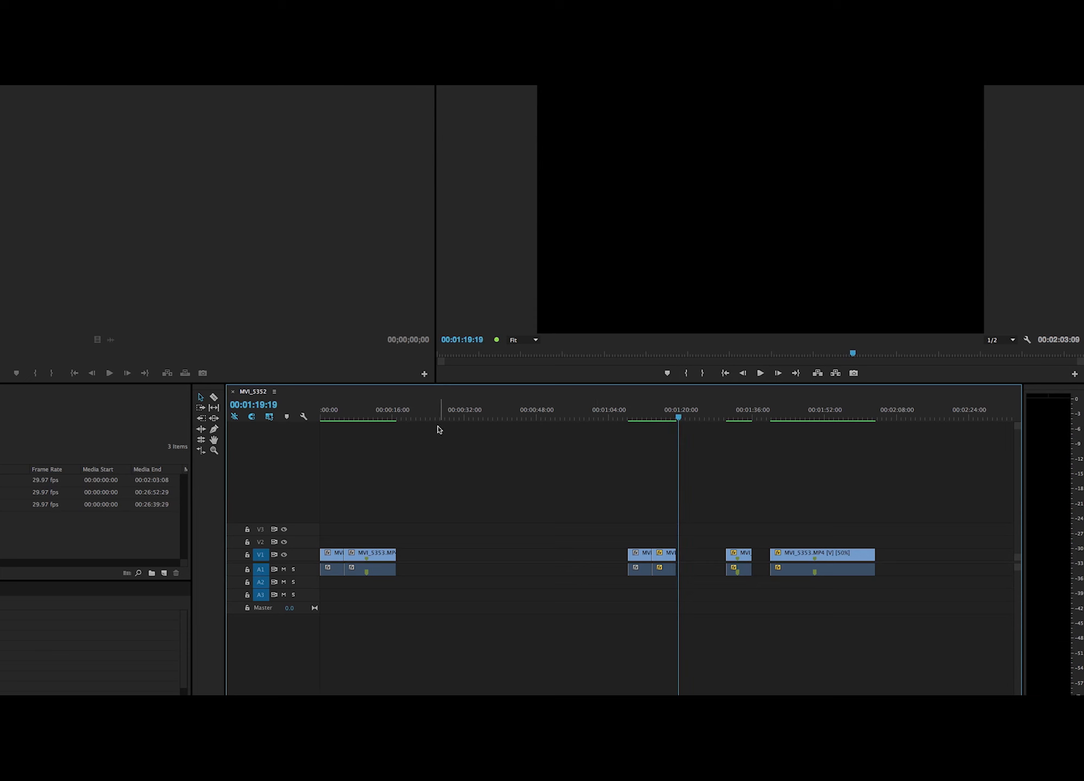
click(341, 418)
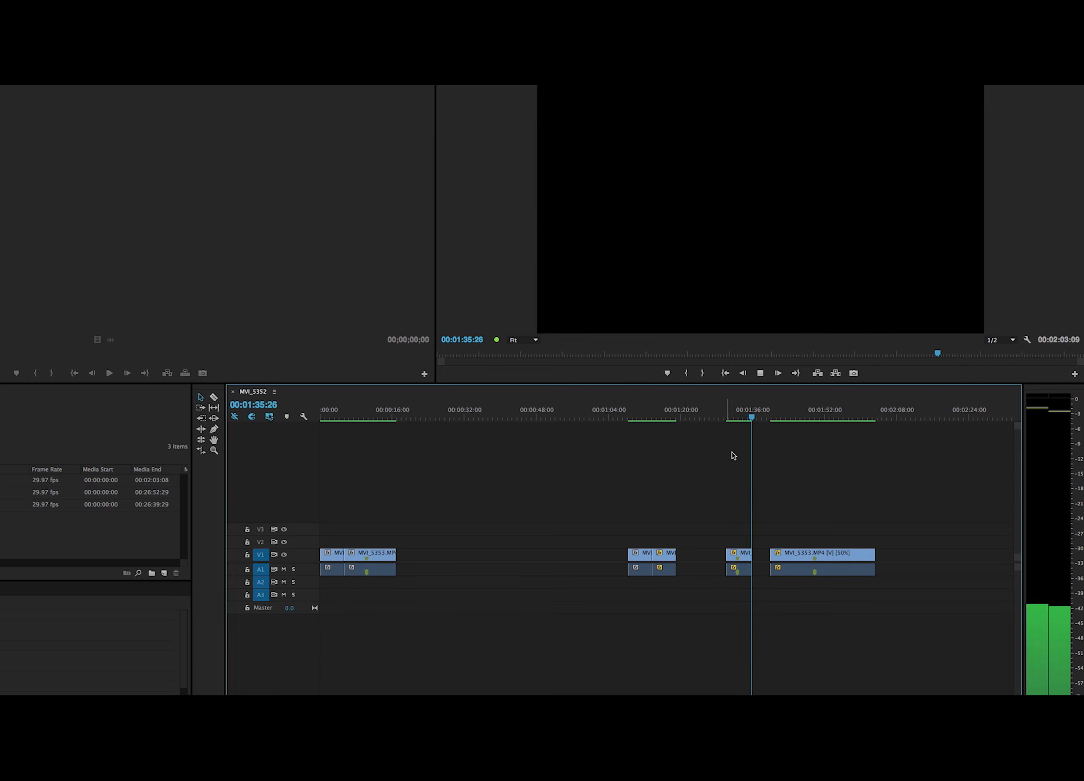
click(761, 419)
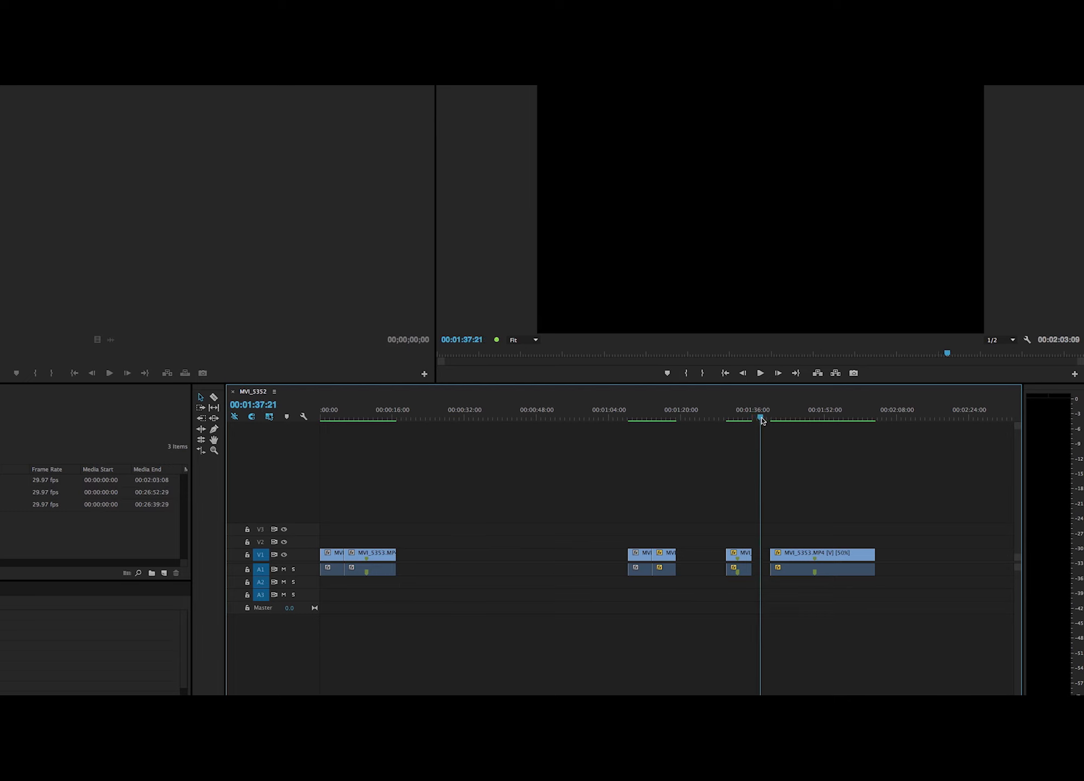
click(771, 418)
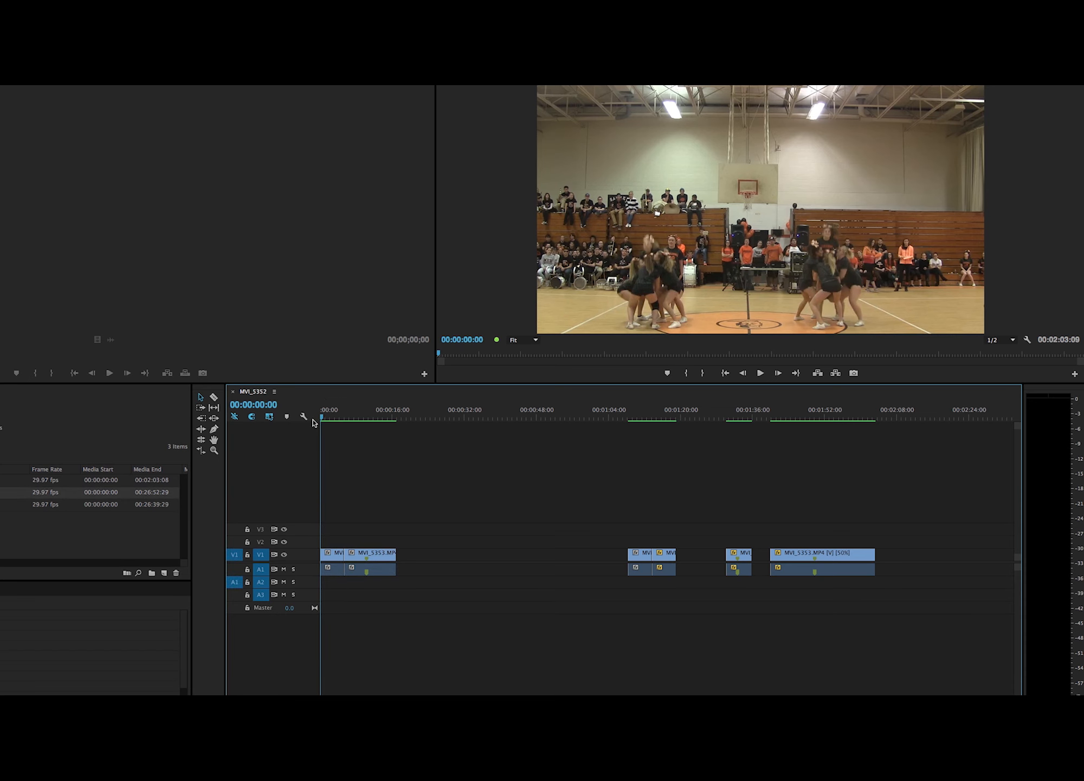
mouse_move(365, 542)
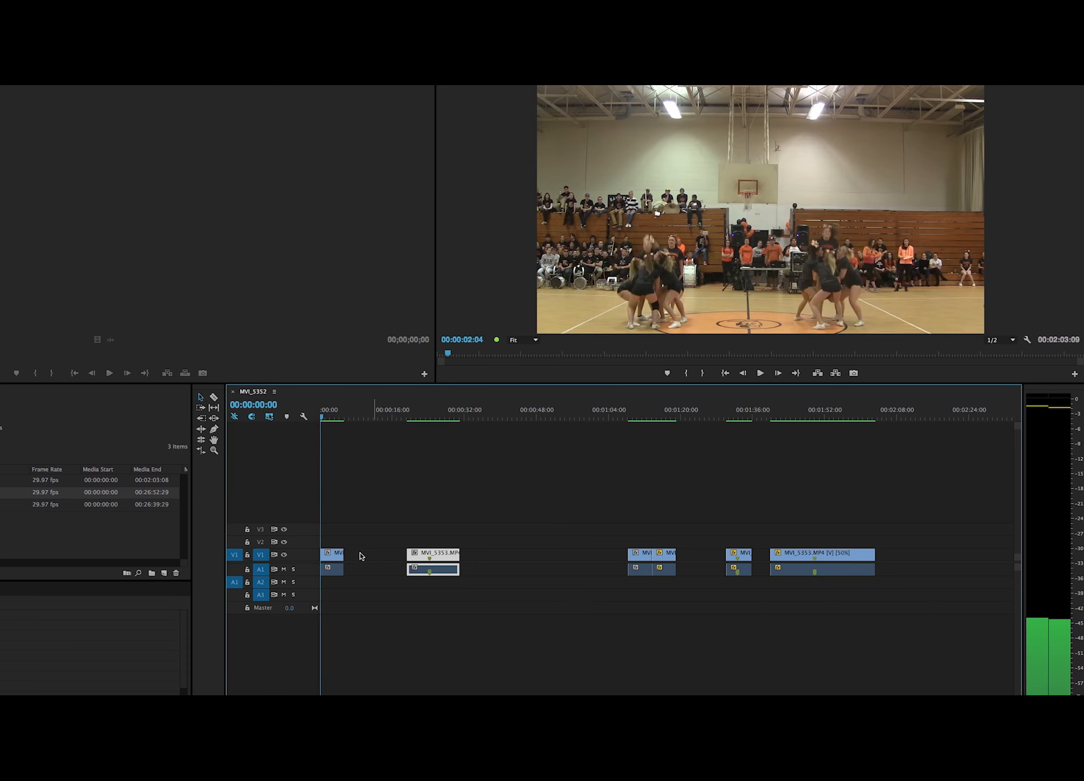
Copy the opening clip and paste a duplicate directly after it, then preview both
right_click(331, 567)
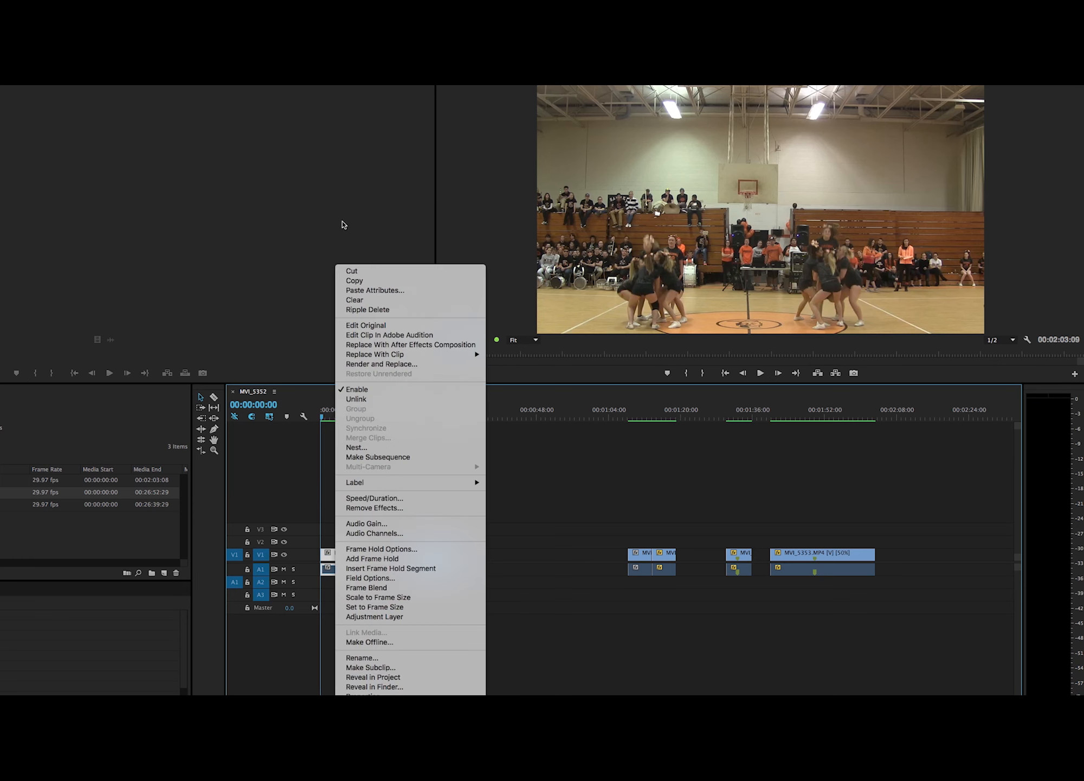
mouse_move(314, 555)
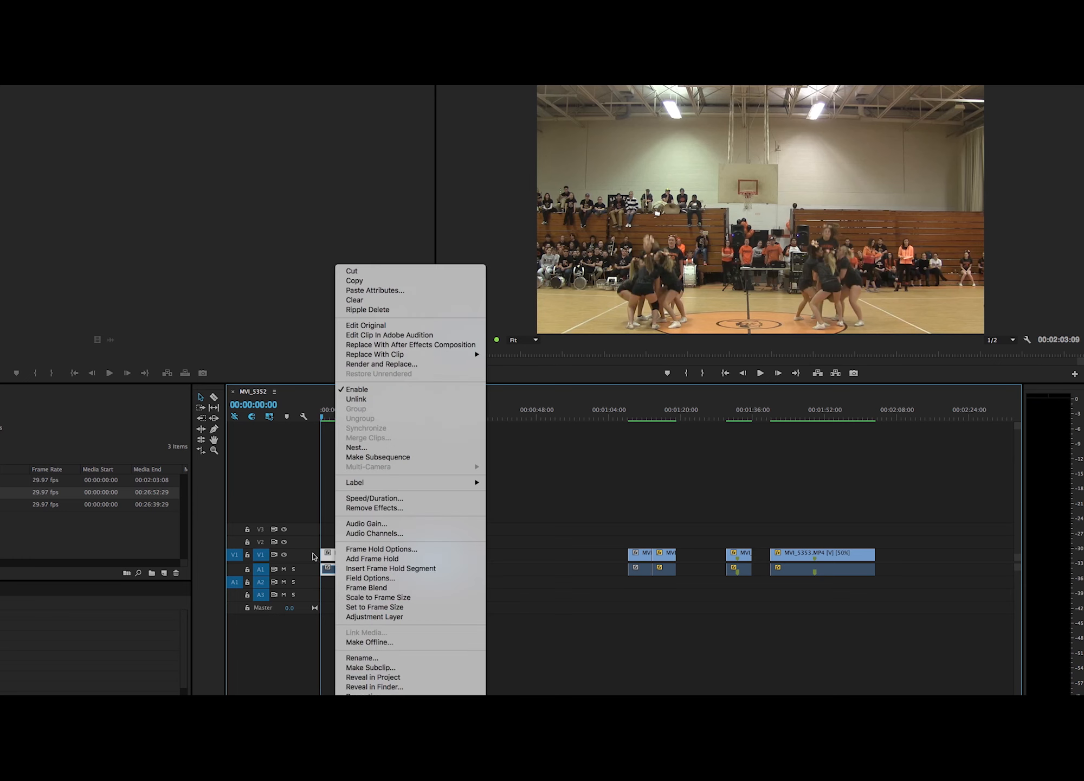
mouse_move(369, 294)
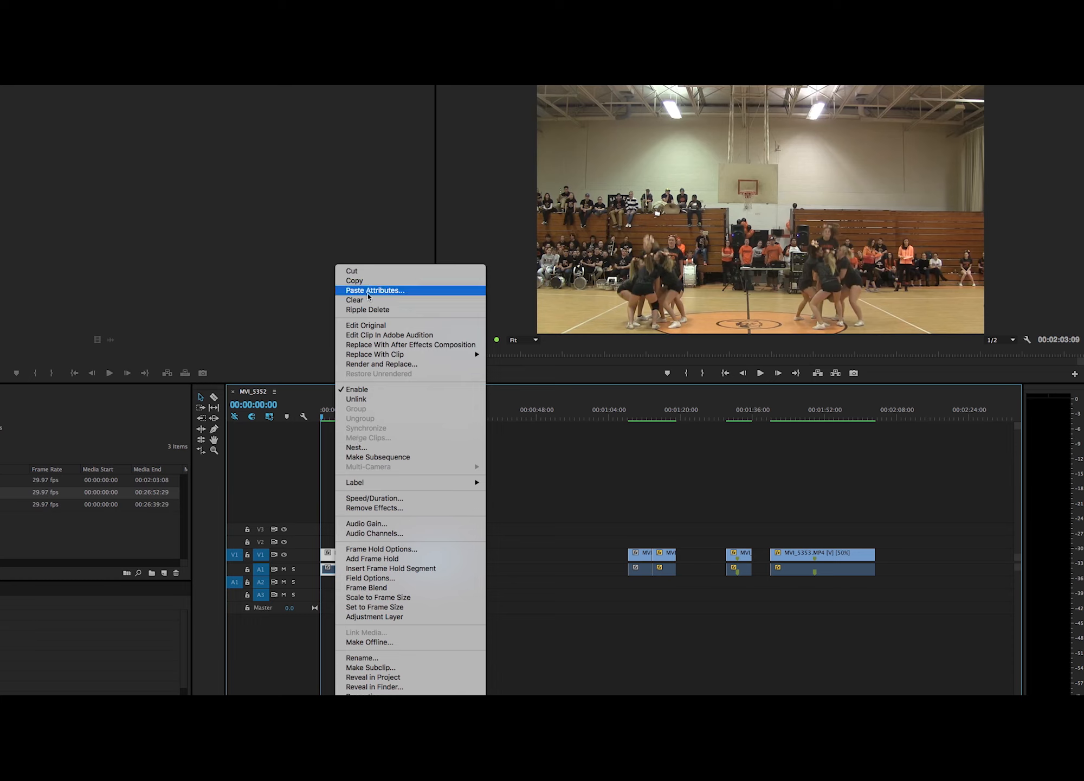
click(375, 290)
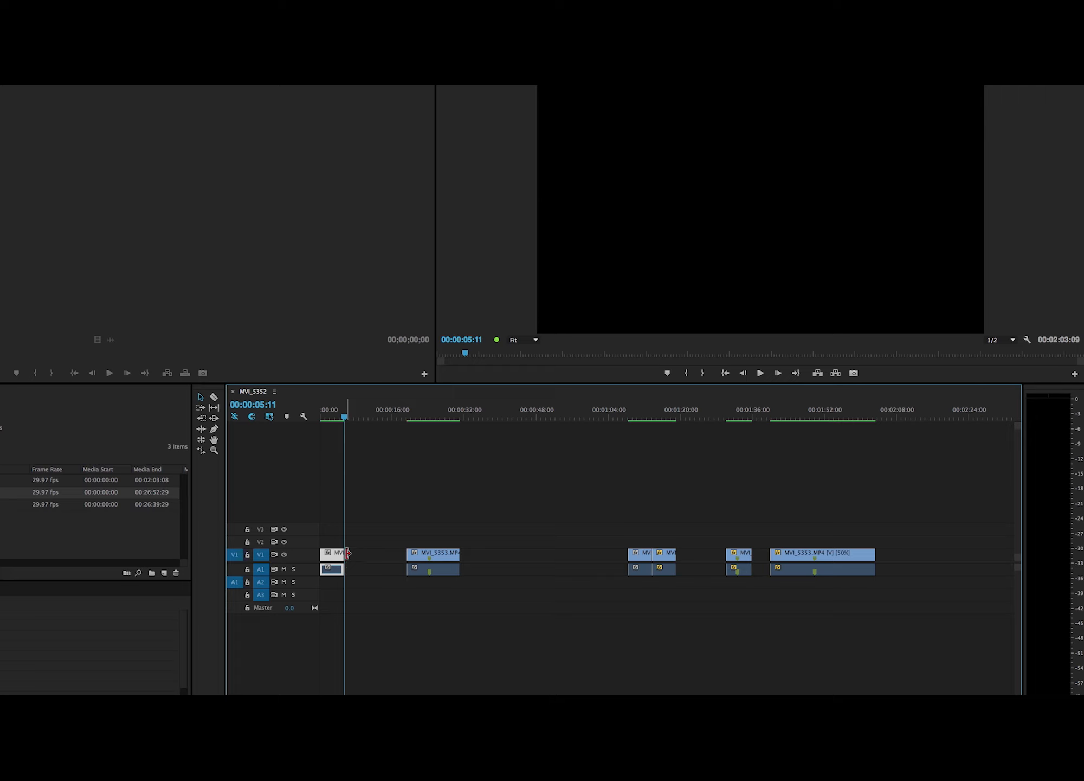
right_click(347, 554)
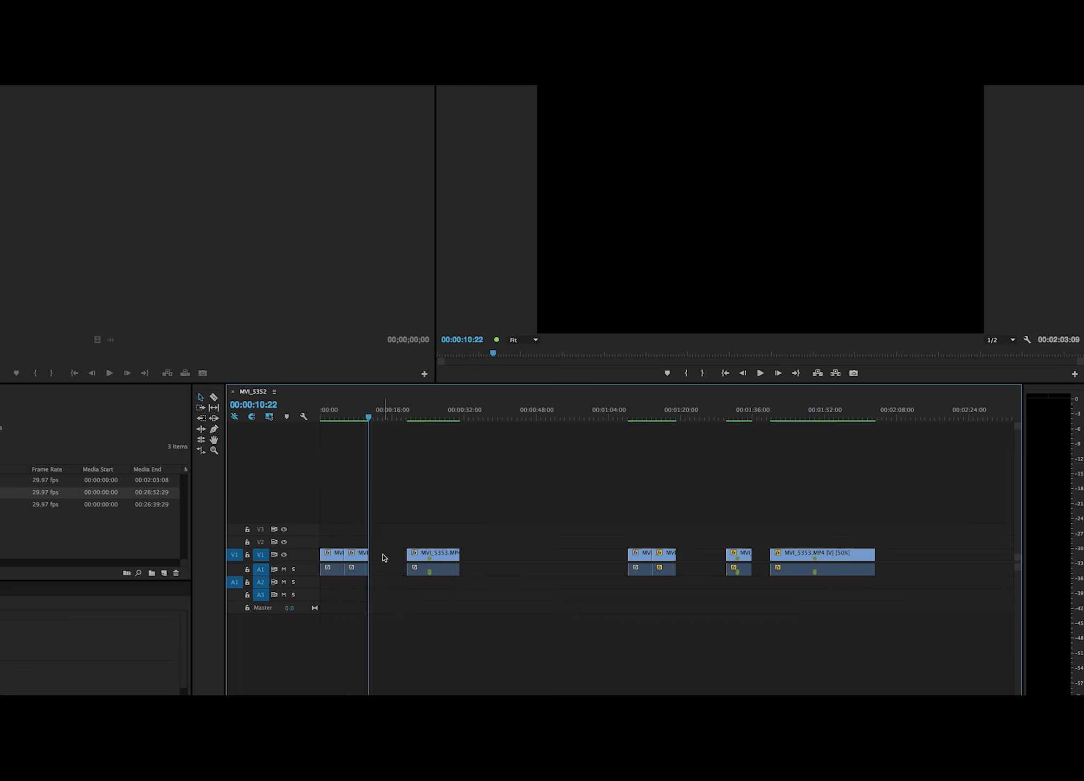
click(341, 416)
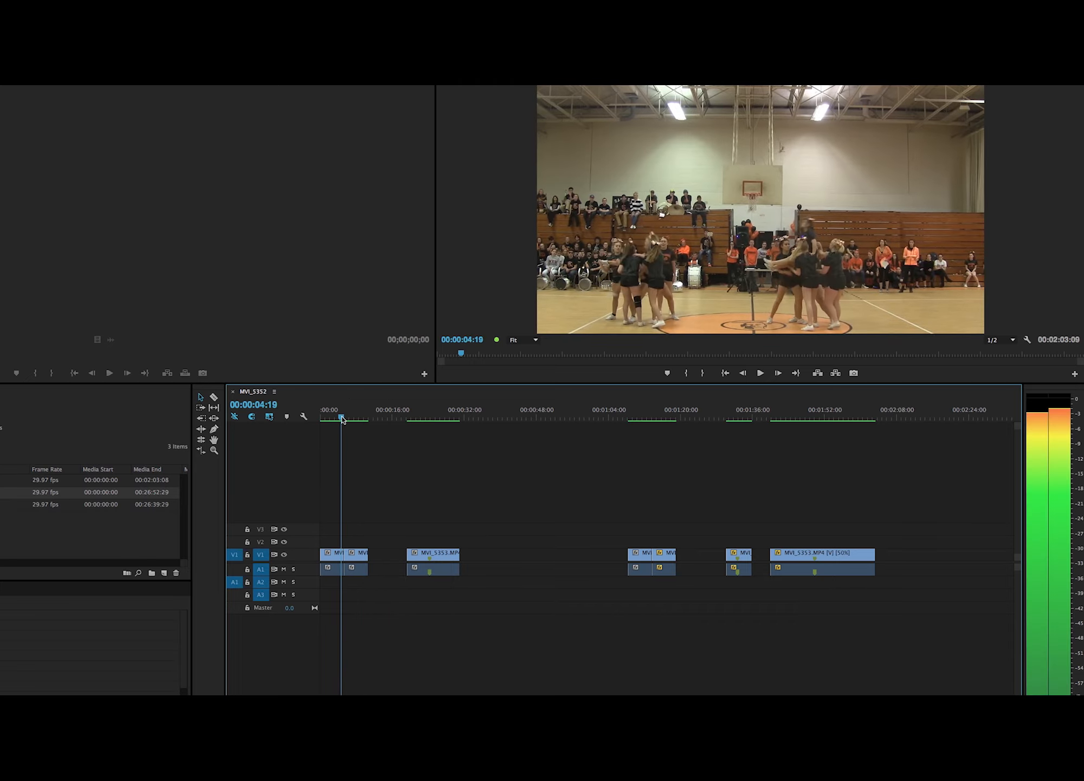
Apply Reverse Speed to the second copy of the opening clip via Speed/Duration and preview it
click(367, 417)
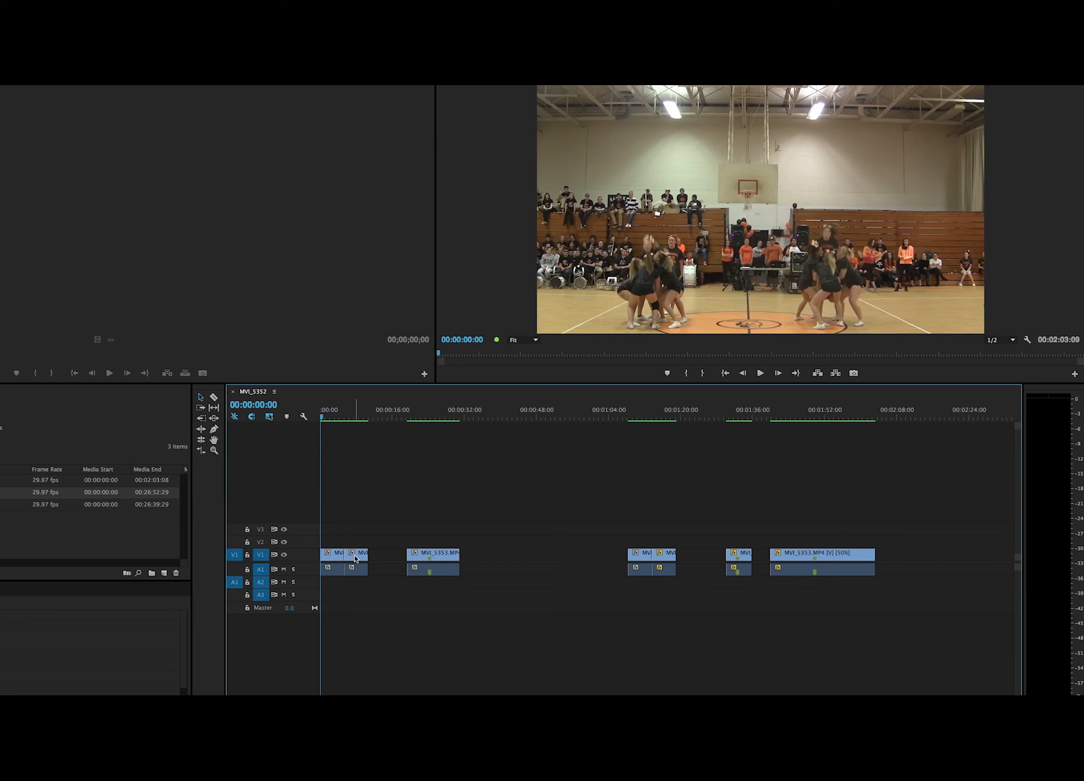
right_click(353, 557)
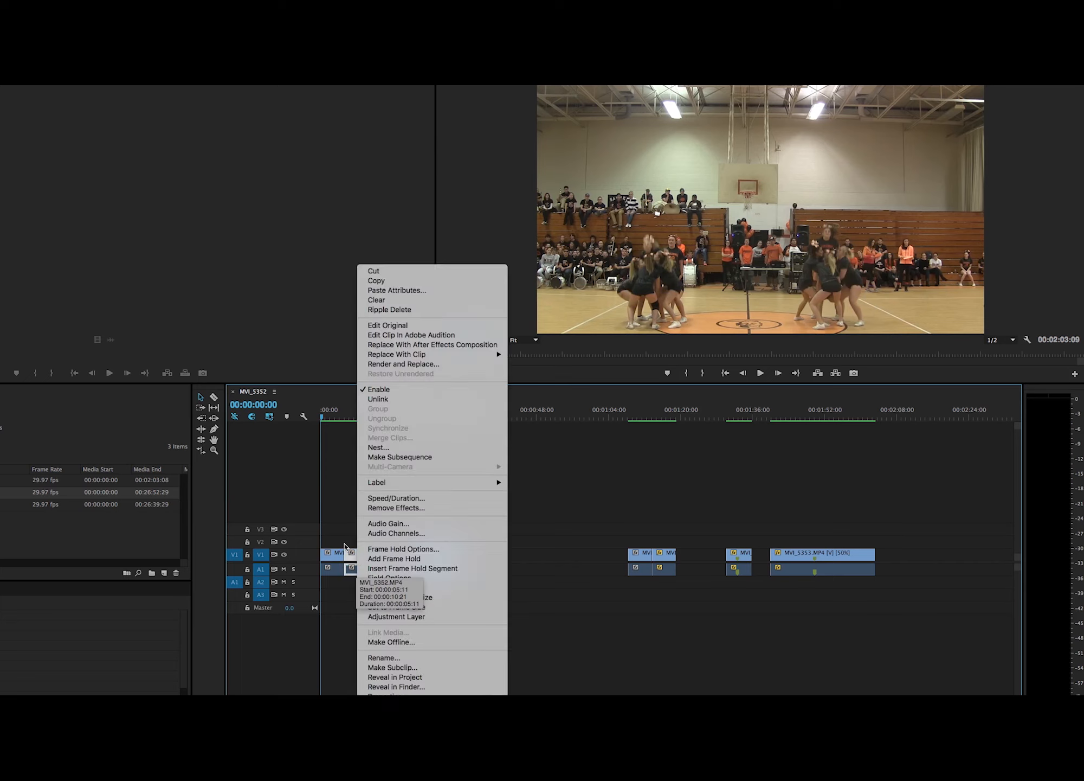
click(436, 440)
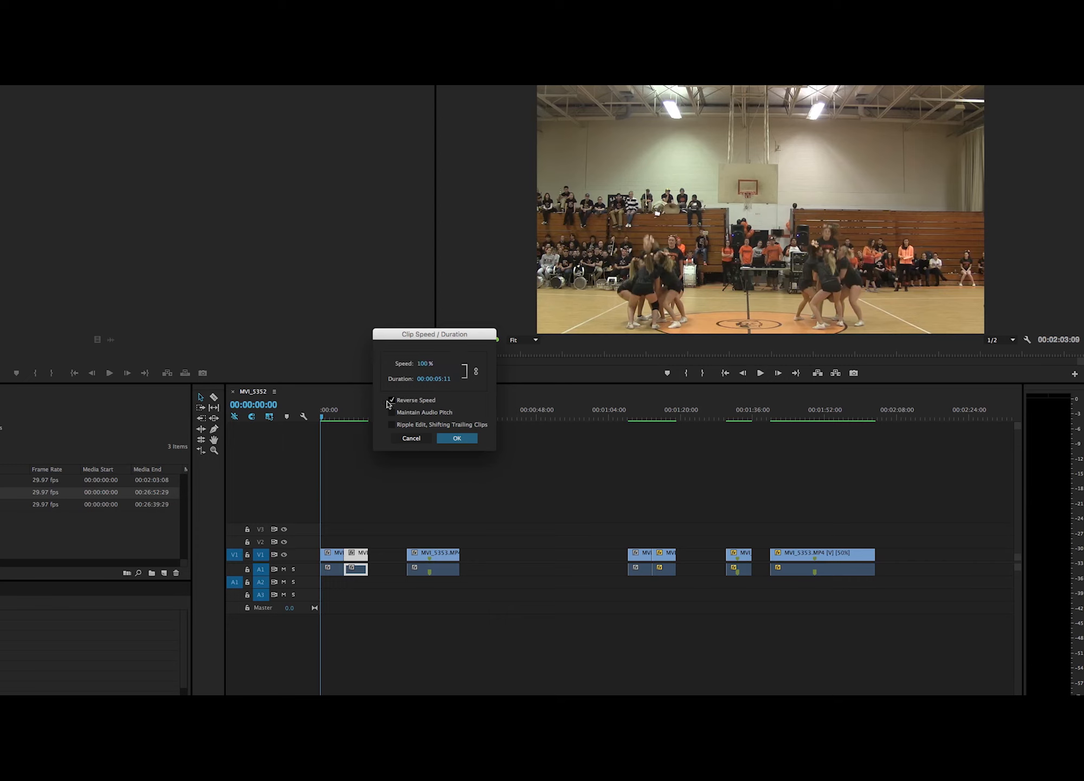
click(456, 438)
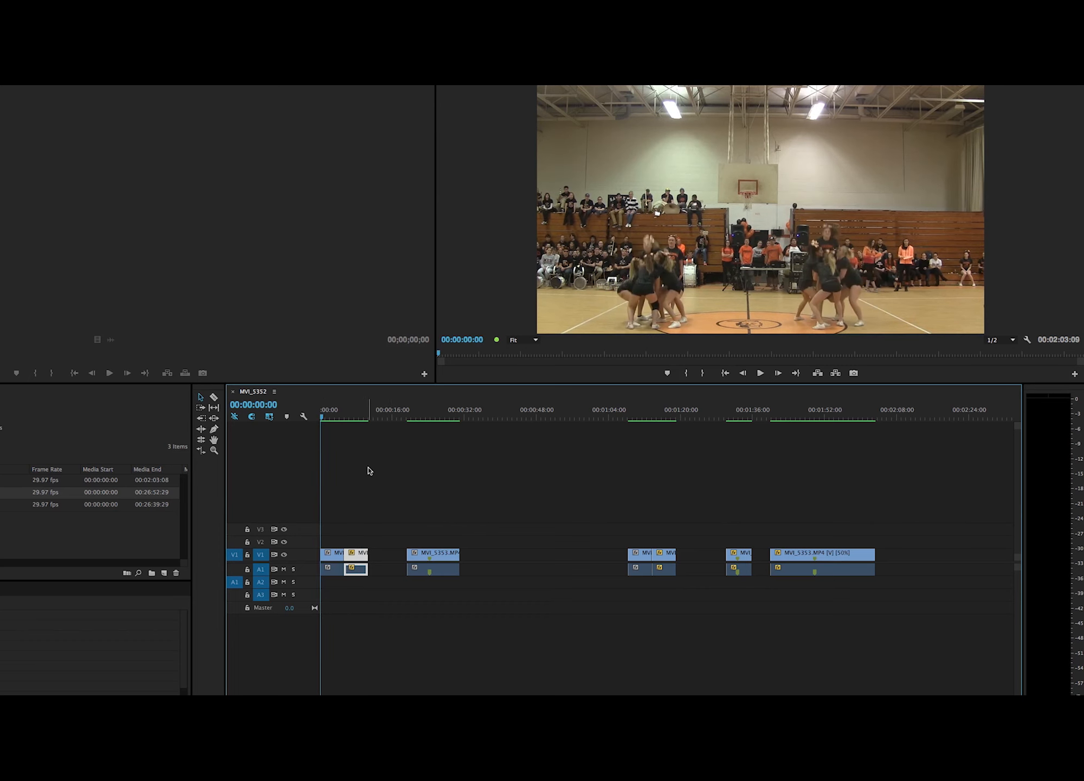
click(343, 418)
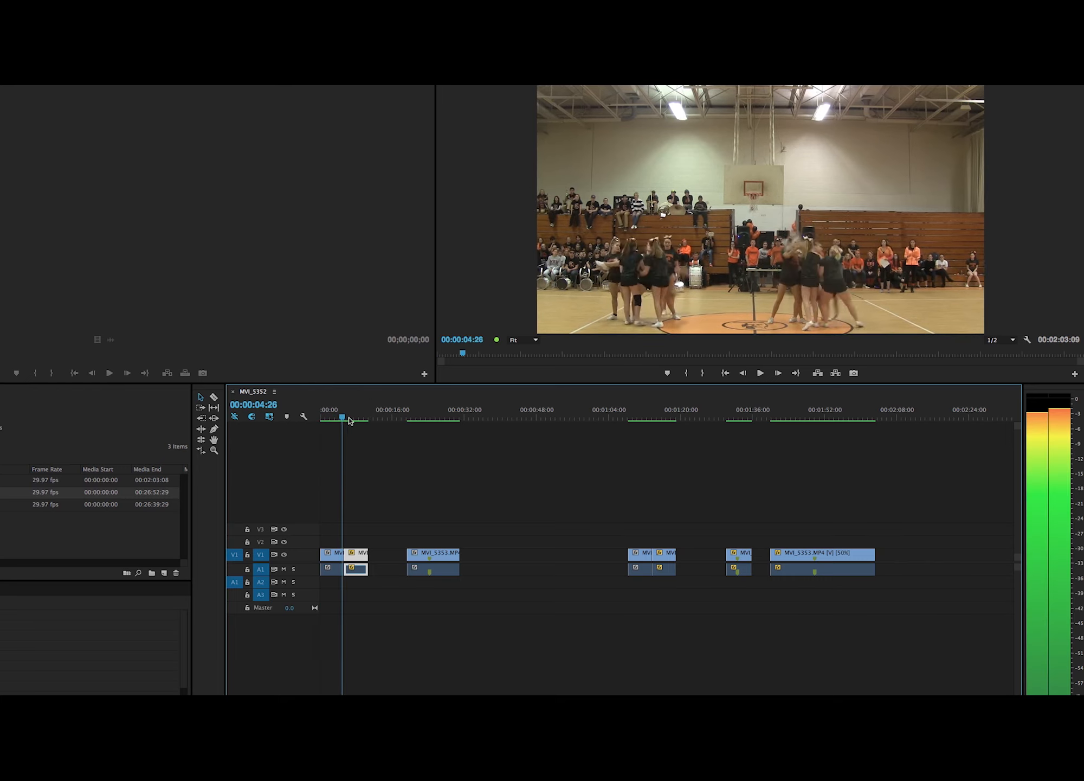
click(405, 416)
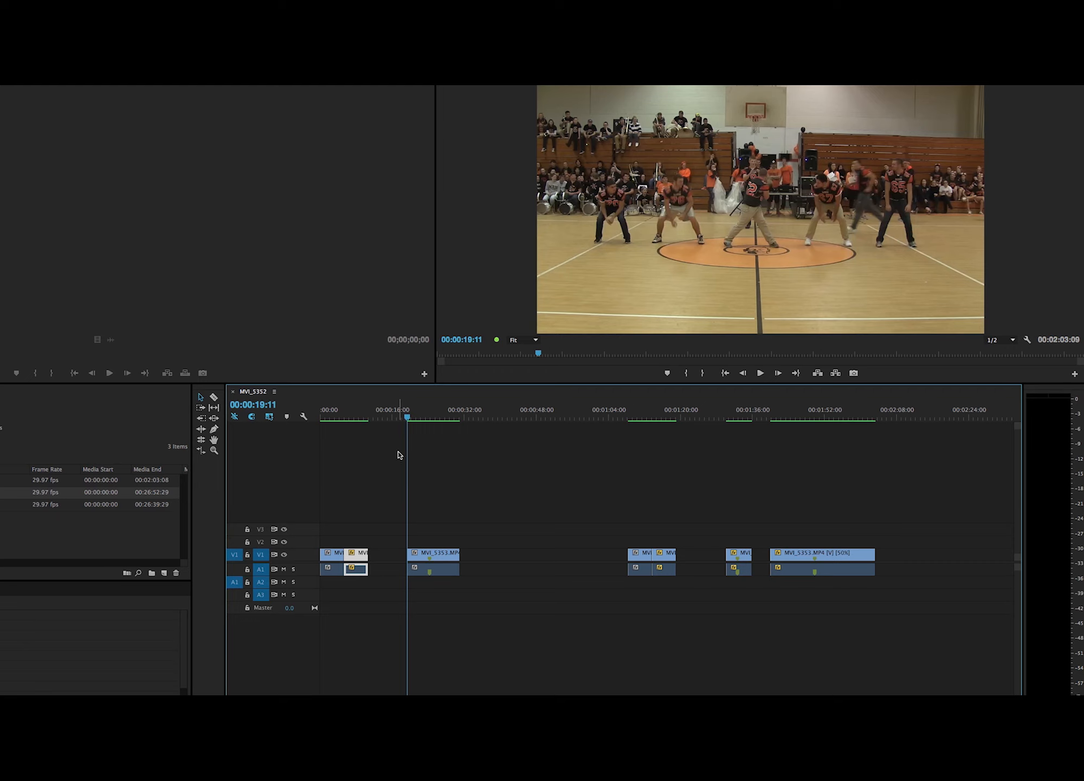
mouse_move(436, 558)
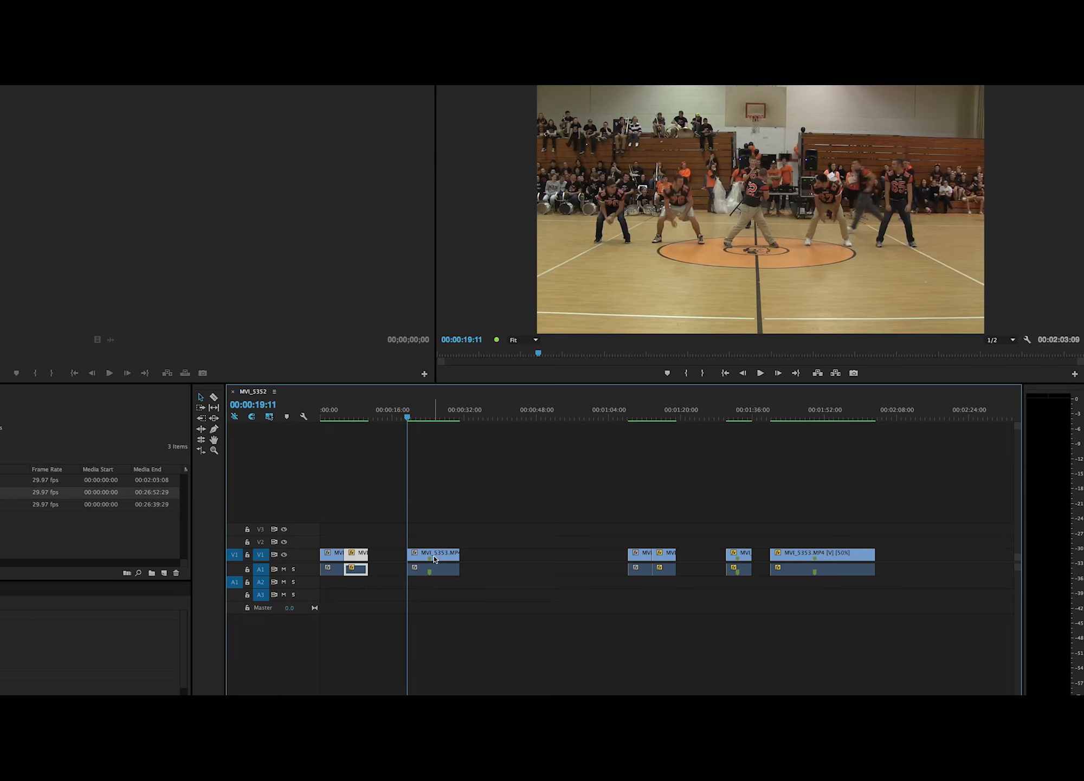
mouse_move(437, 559)
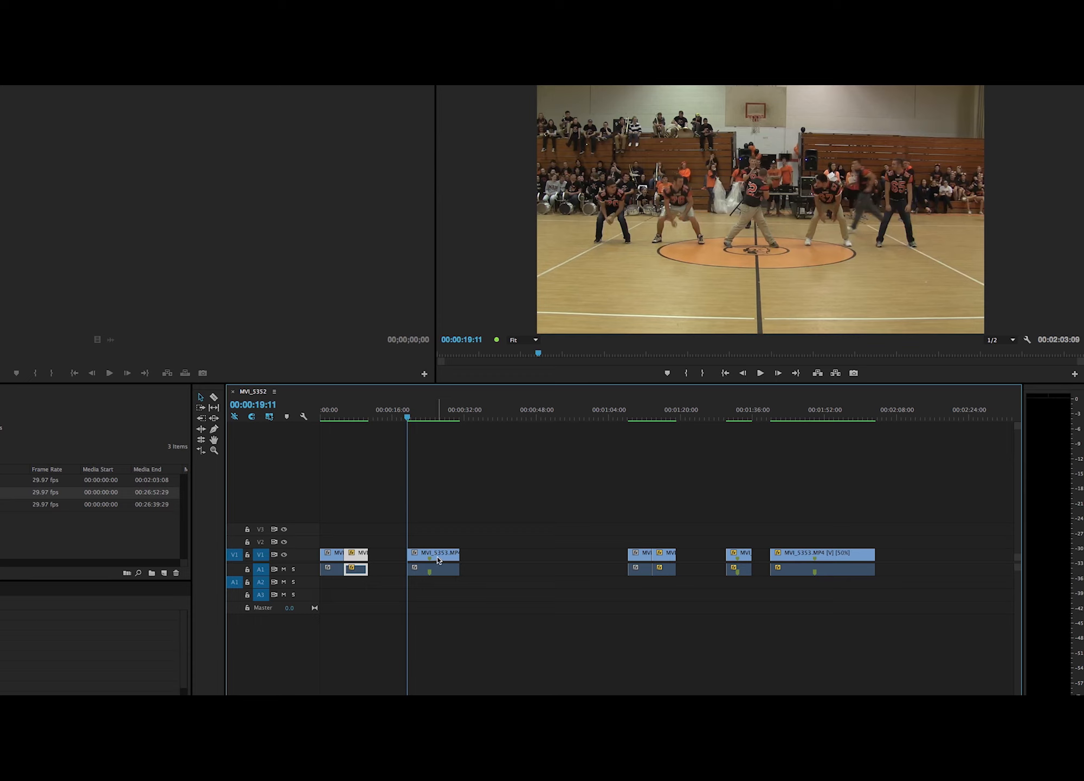
mouse_move(434, 557)
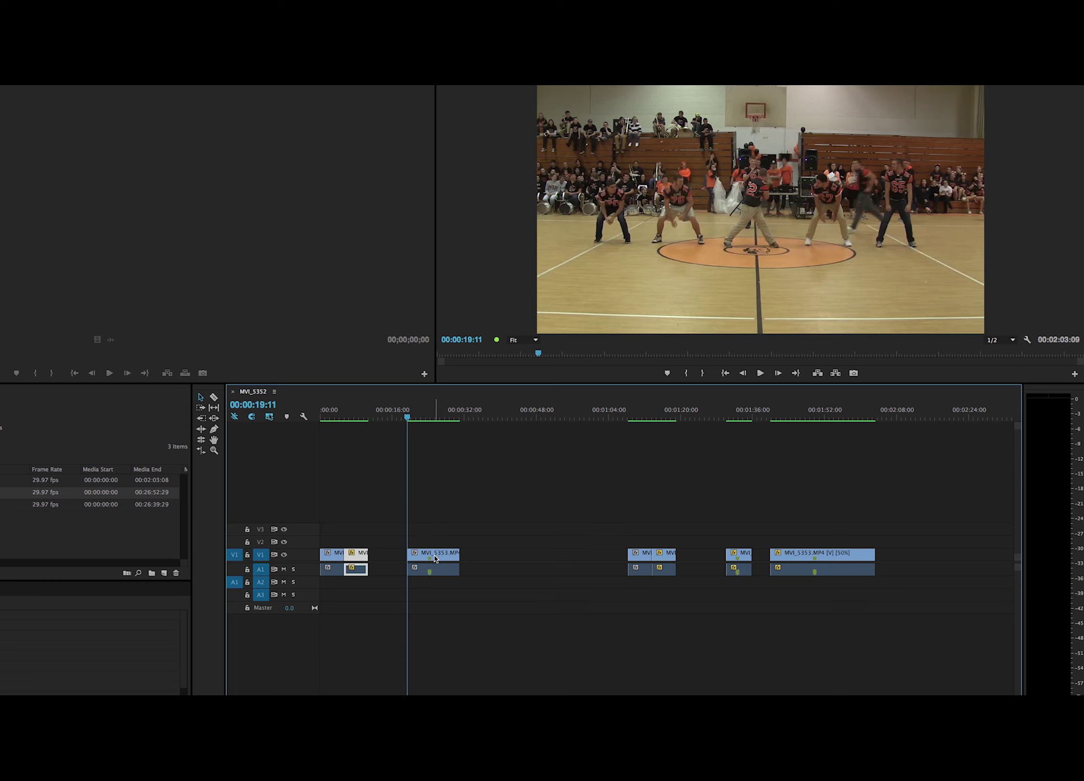
Set the second MVI_5353.MP4 clip's Speed/Duration to 200%
right_click(429, 557)
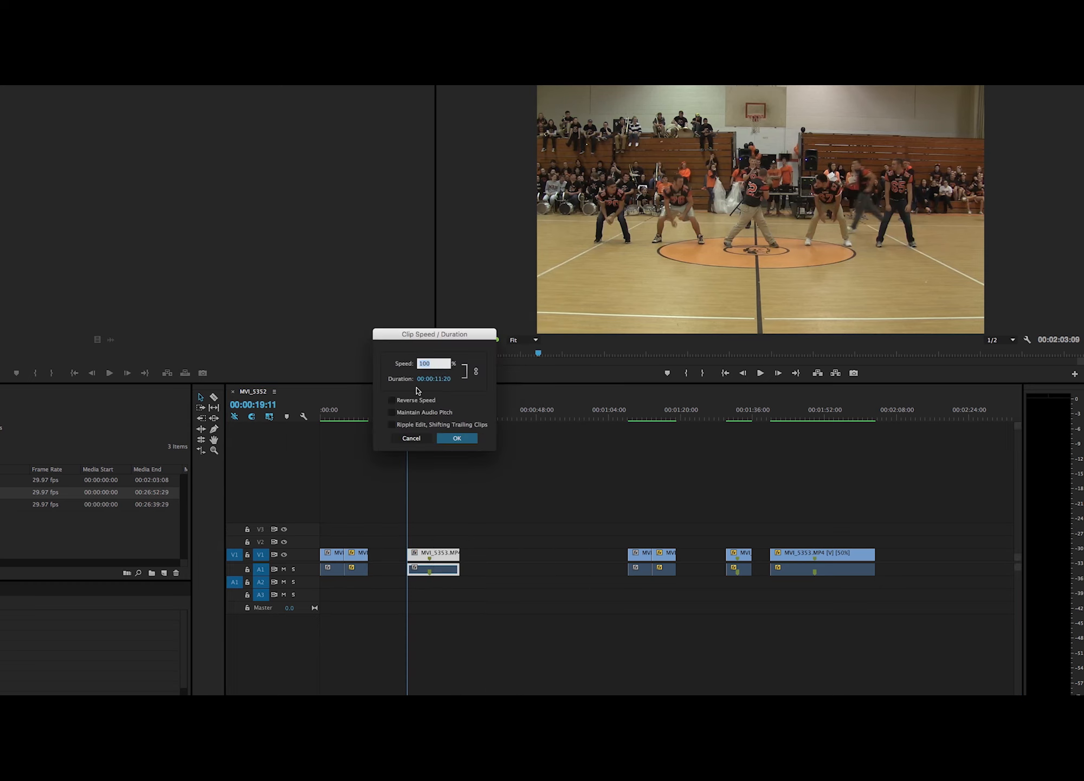
mouse_move(422, 350)
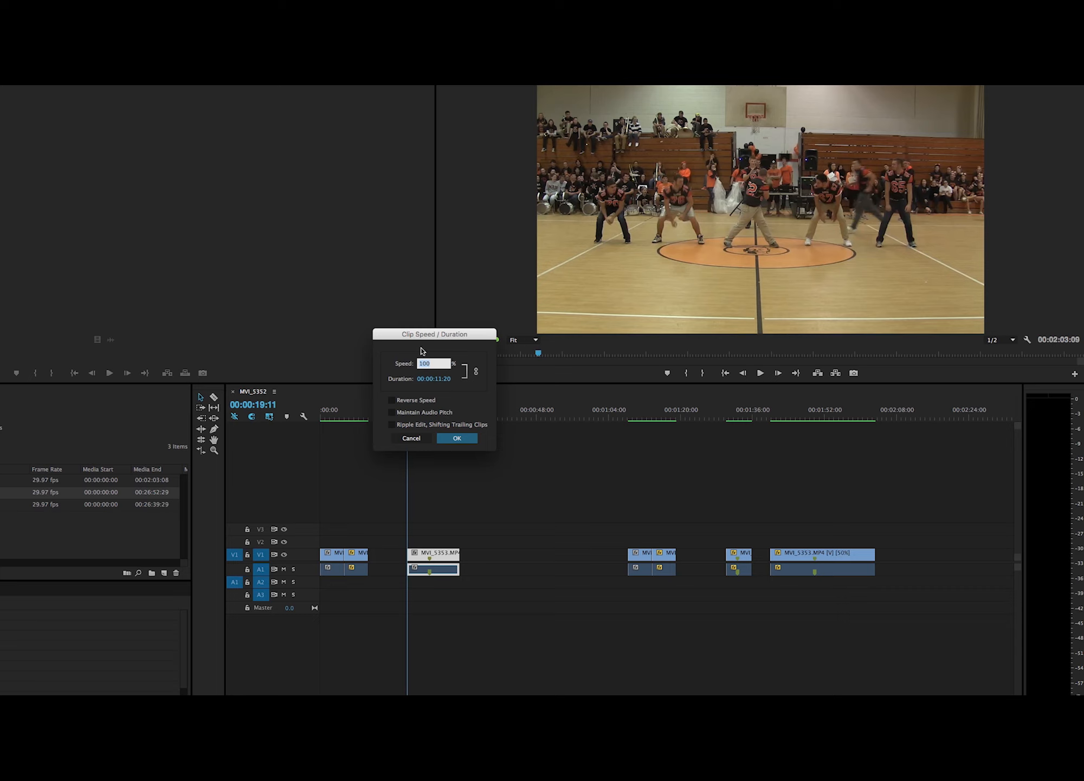
click(434, 363)
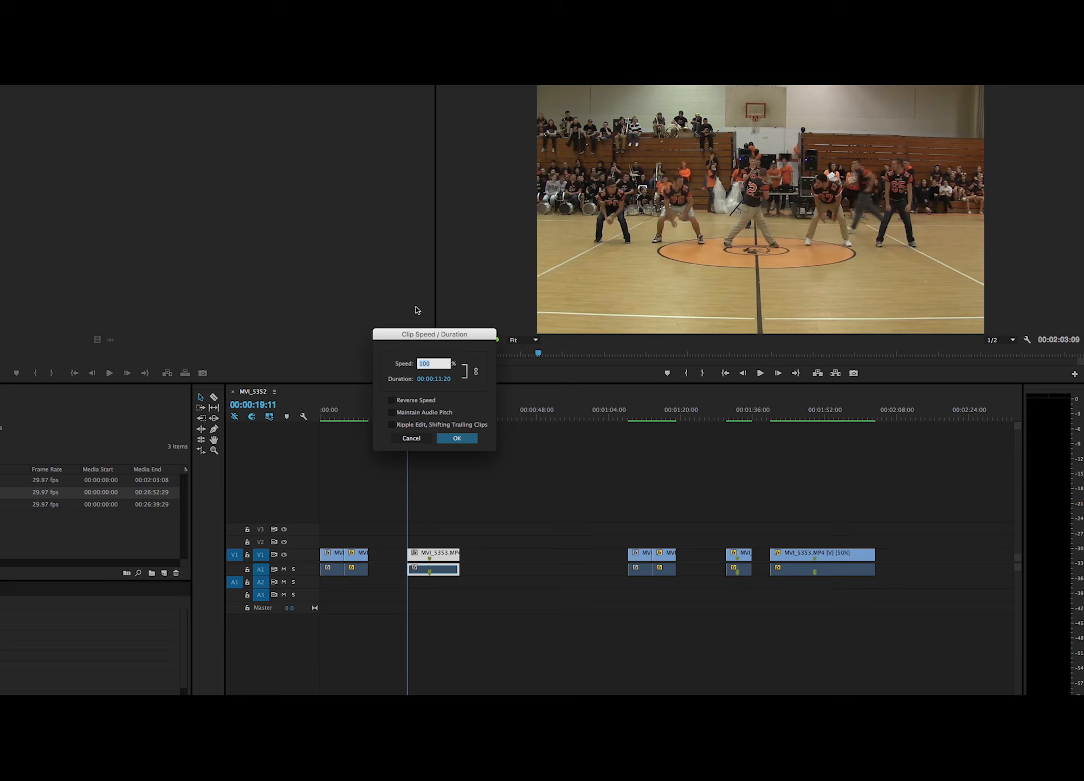
mouse_move(390, 269)
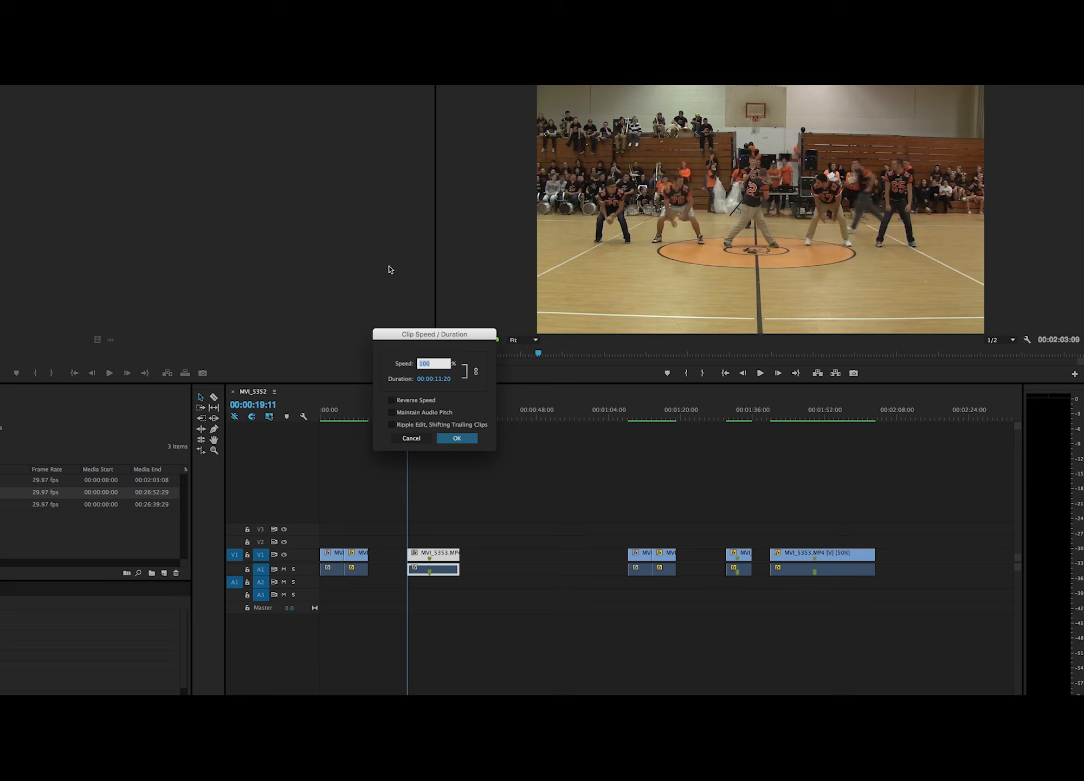
text(1000)
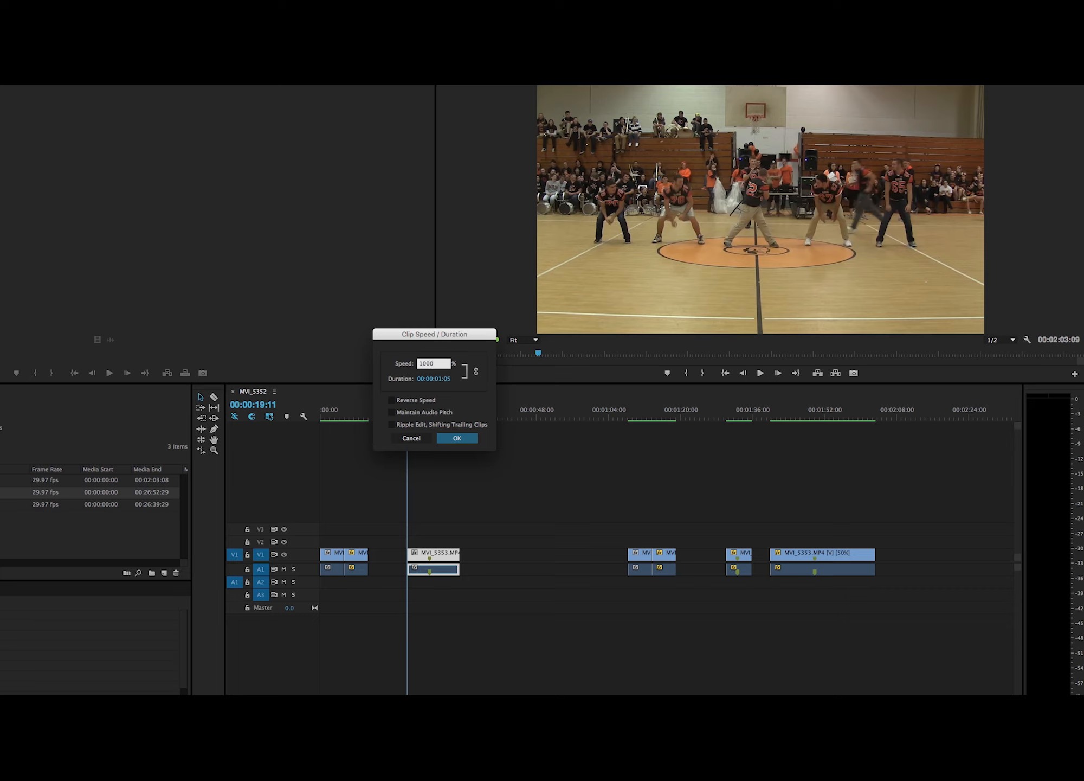
text(200)
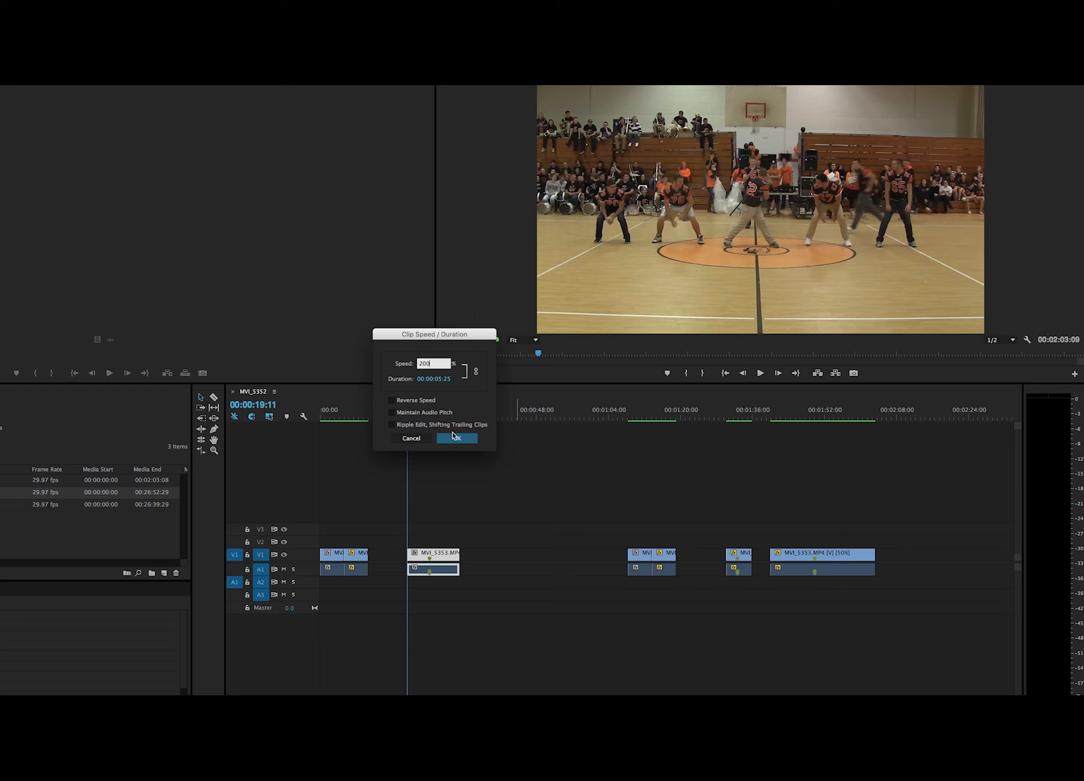
click(457, 437)
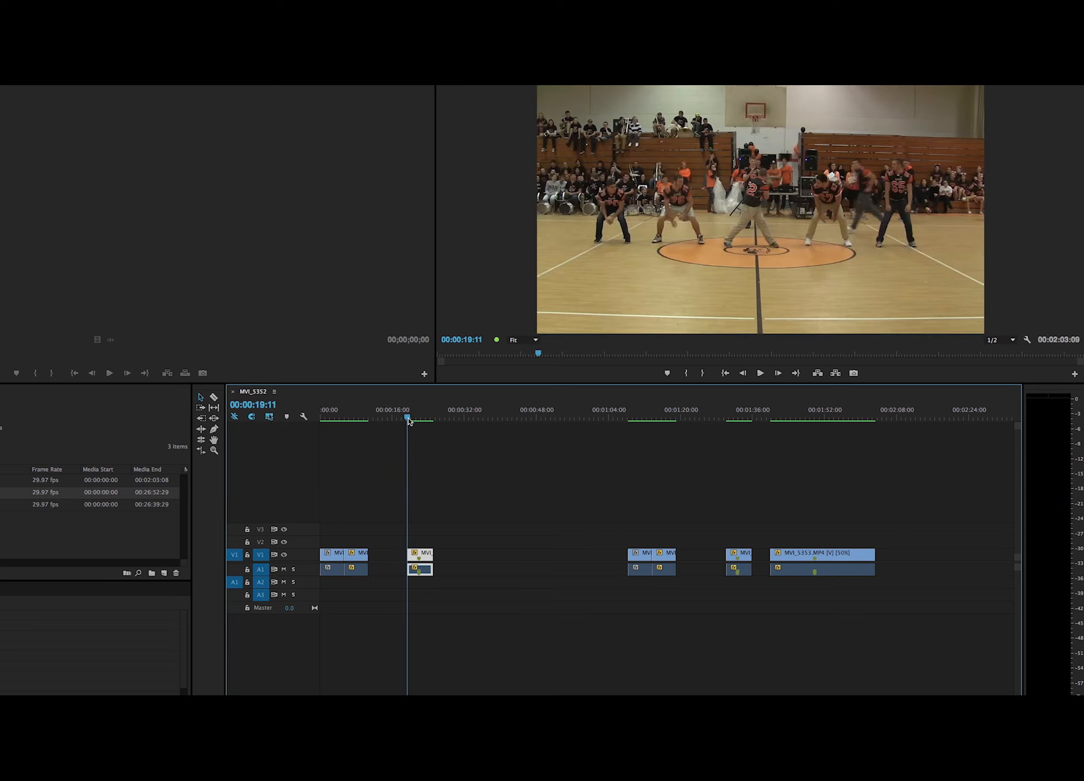
click(760, 373)
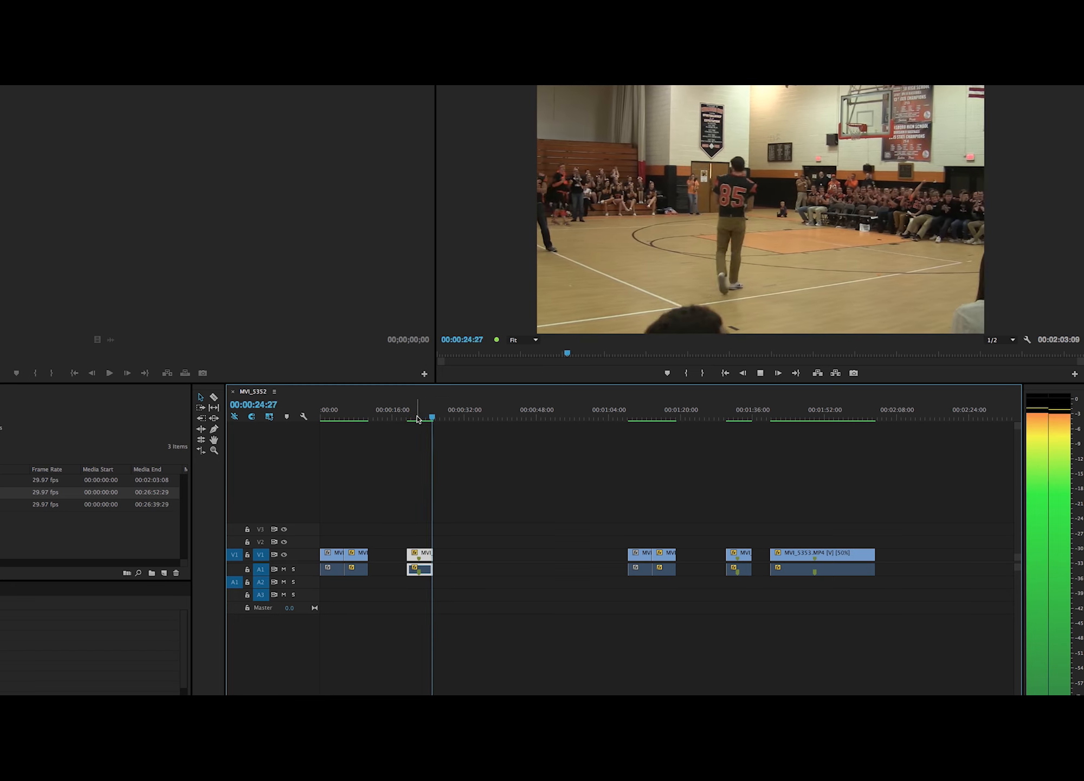
click(408, 416)
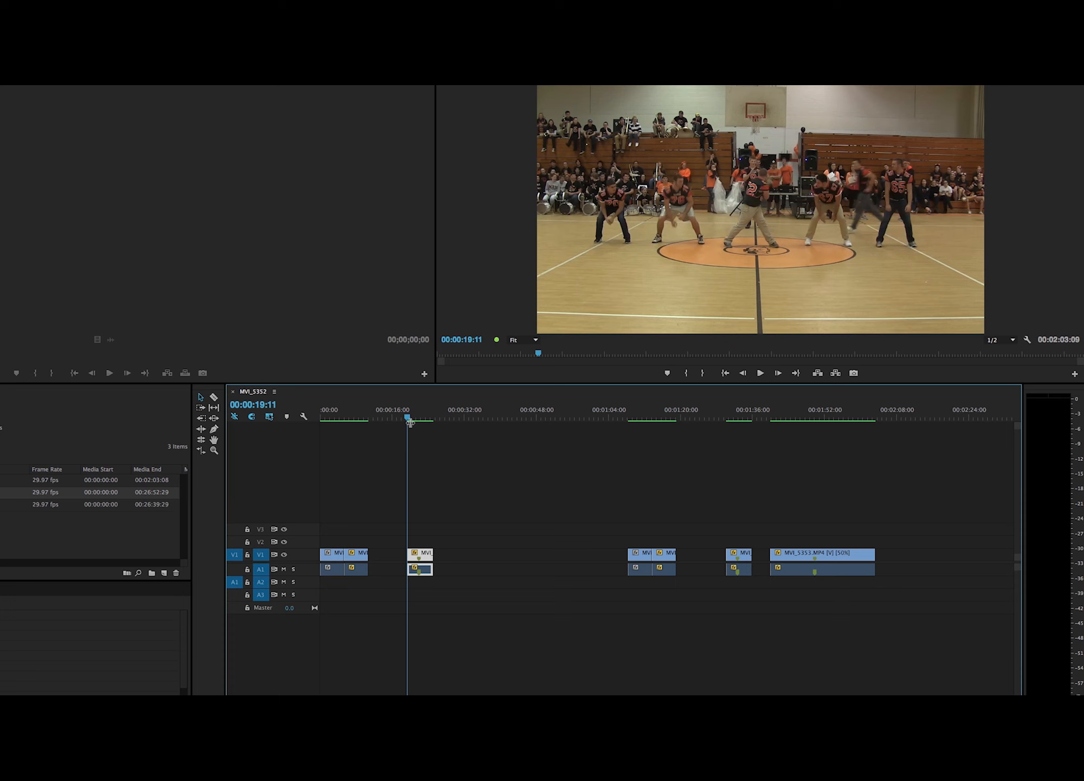
click(760, 373)
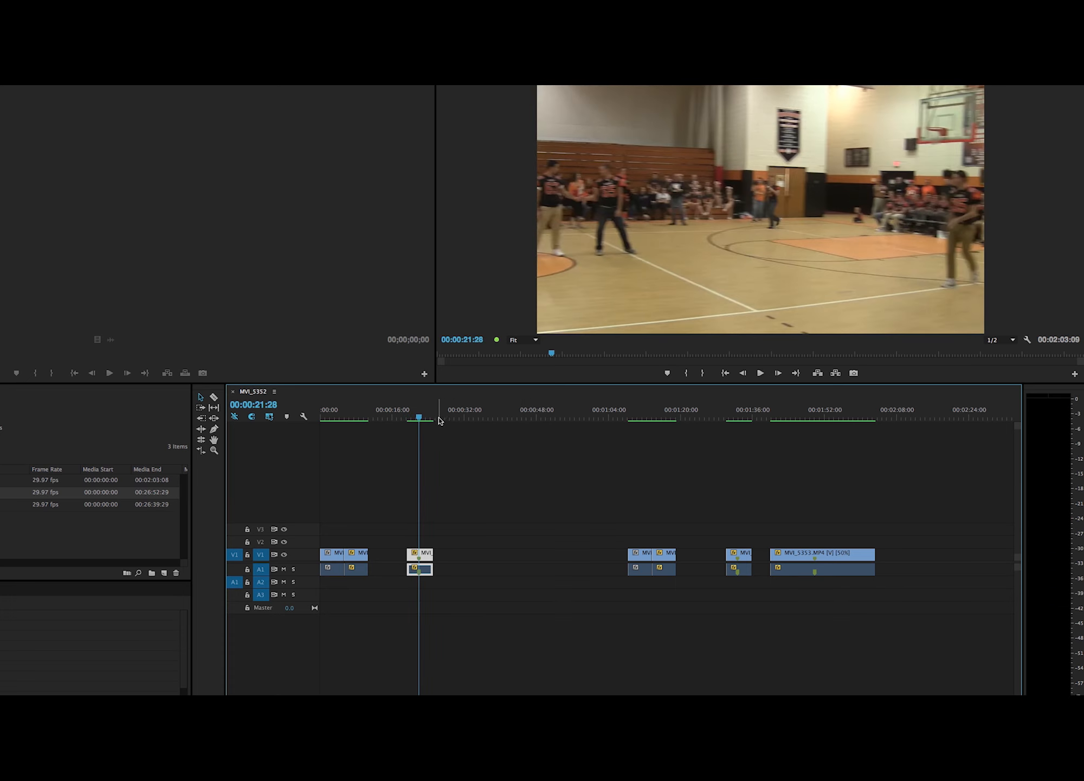
click(411, 417)
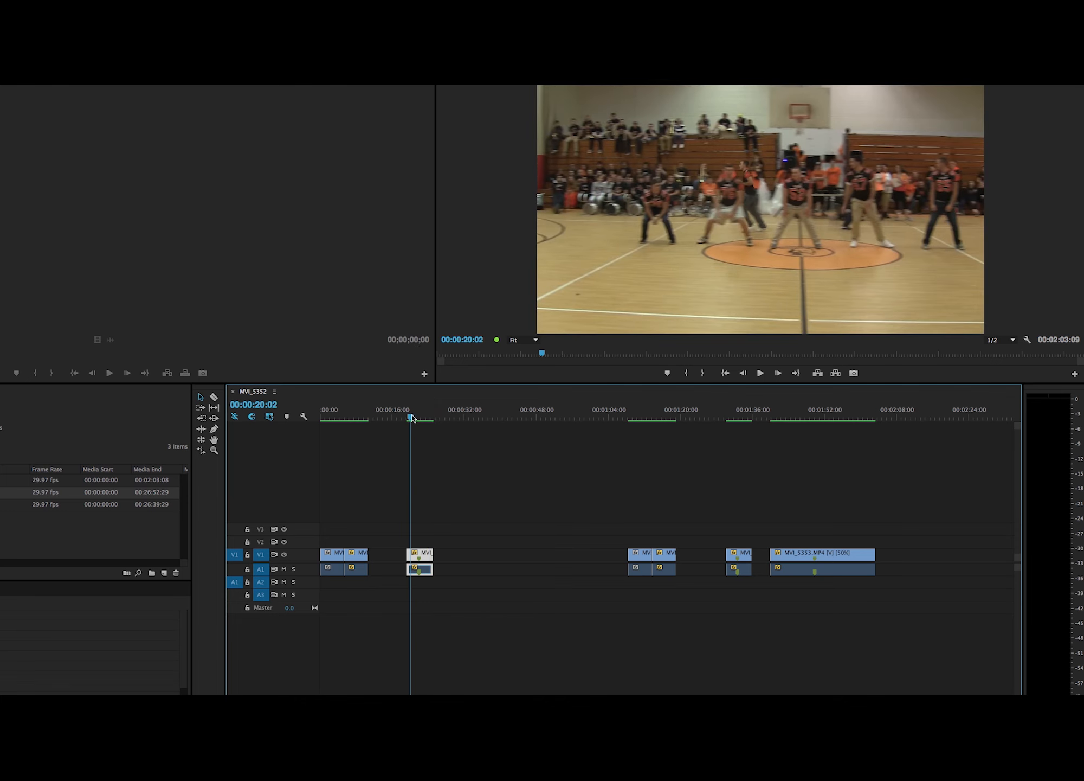
right_click(419, 568)
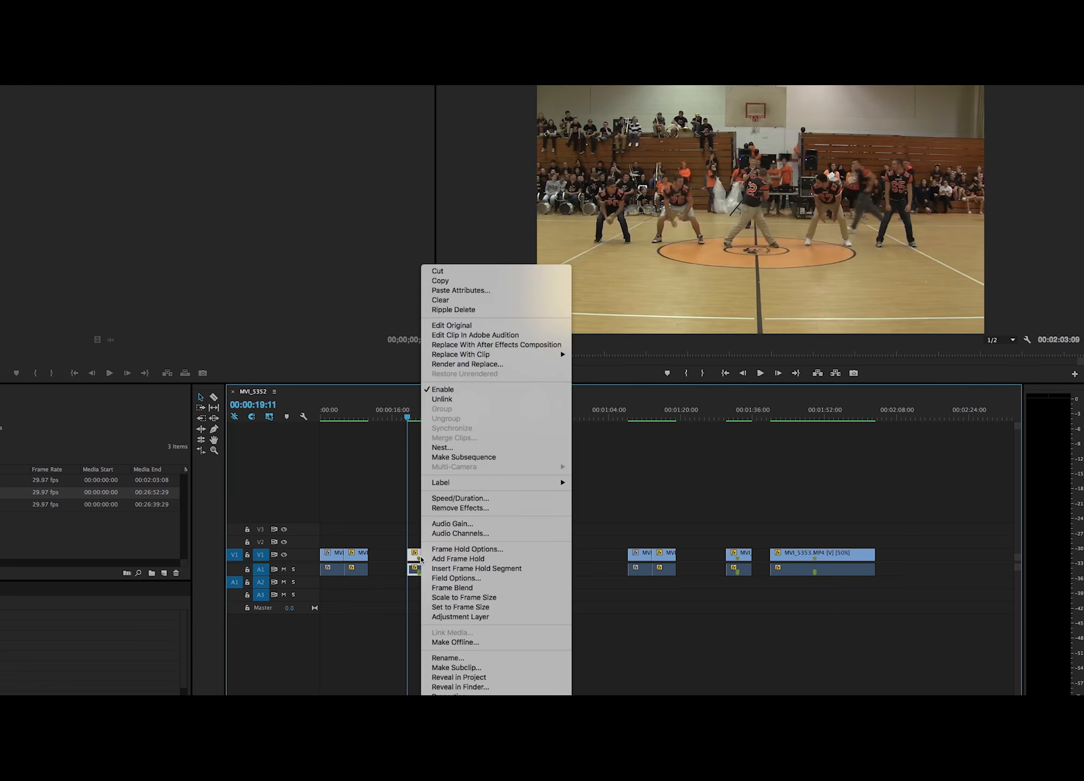
click(460, 498)
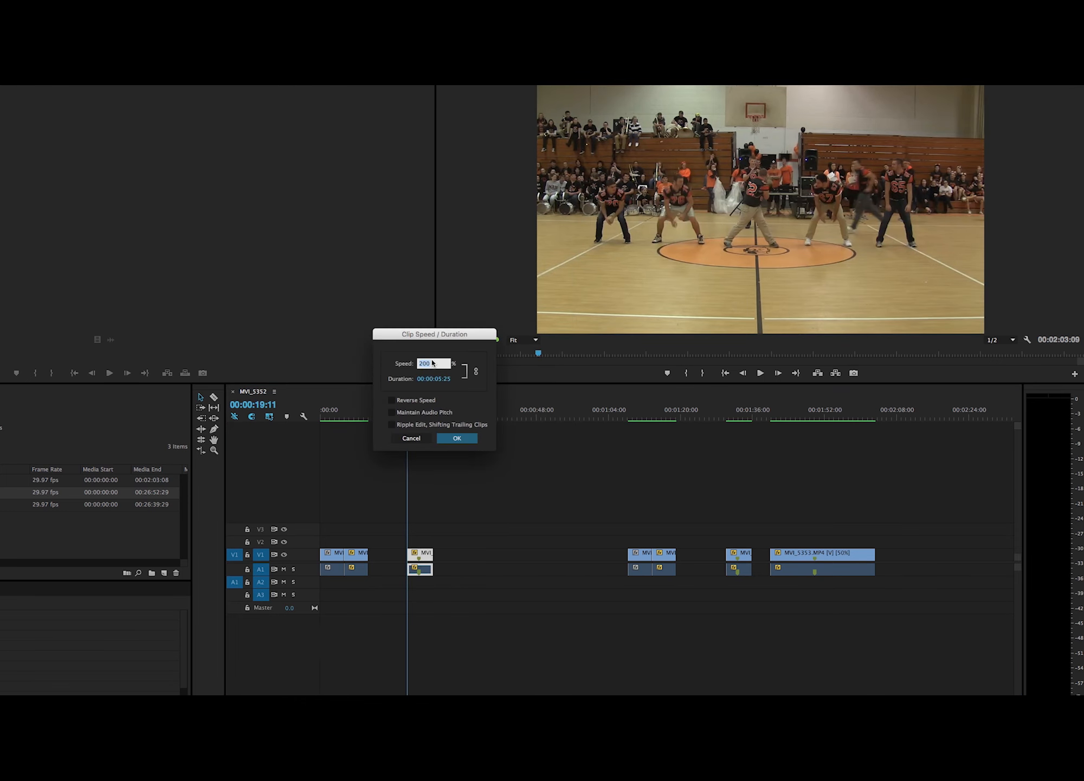
click(456, 438)
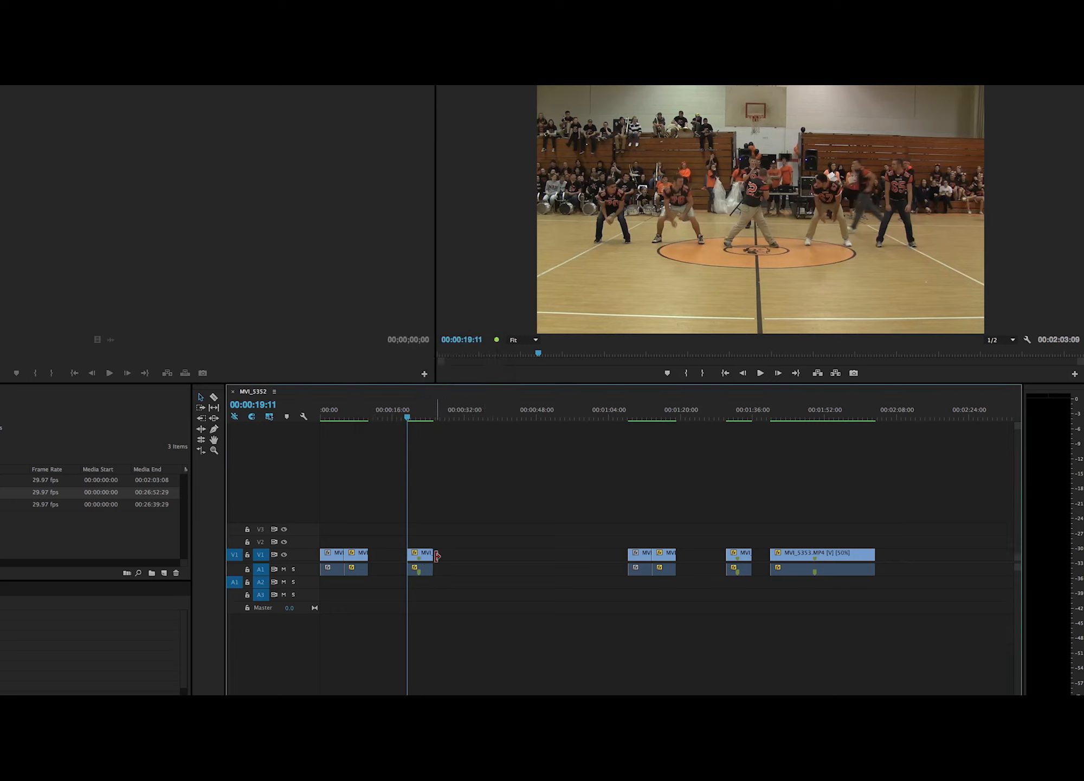
Set the MVI_5353.MP4 clip's Speed/Duration to 50% and play it back
right_click(419, 553)
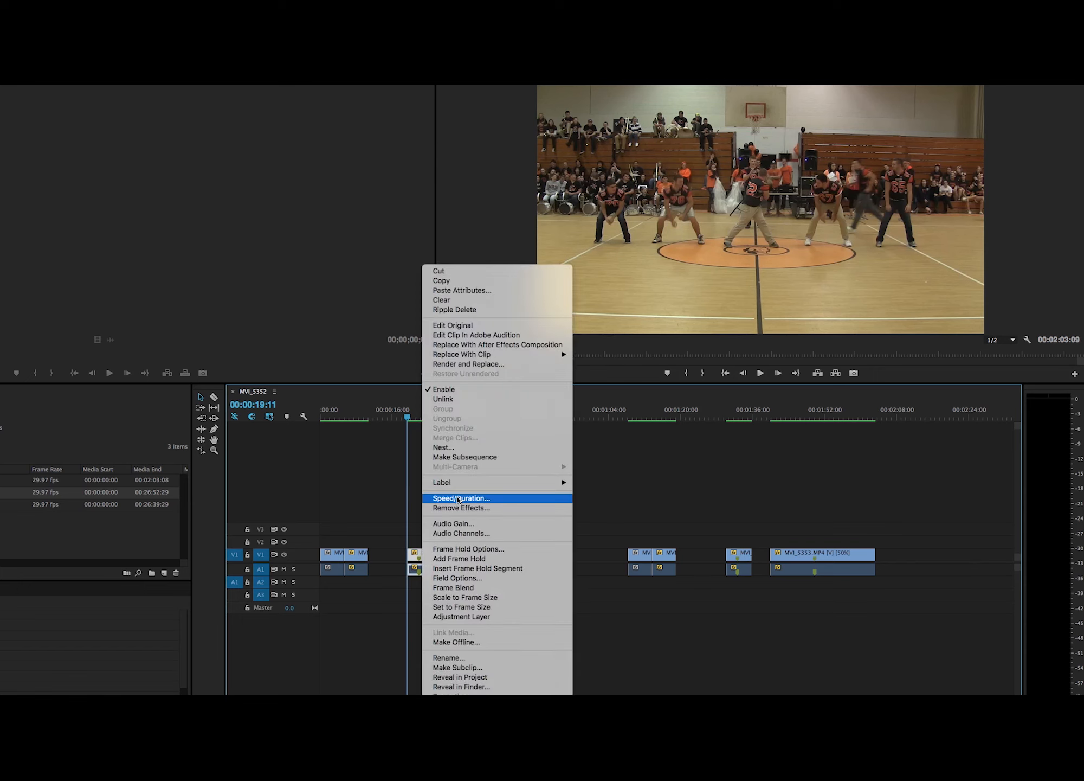
click(460, 498)
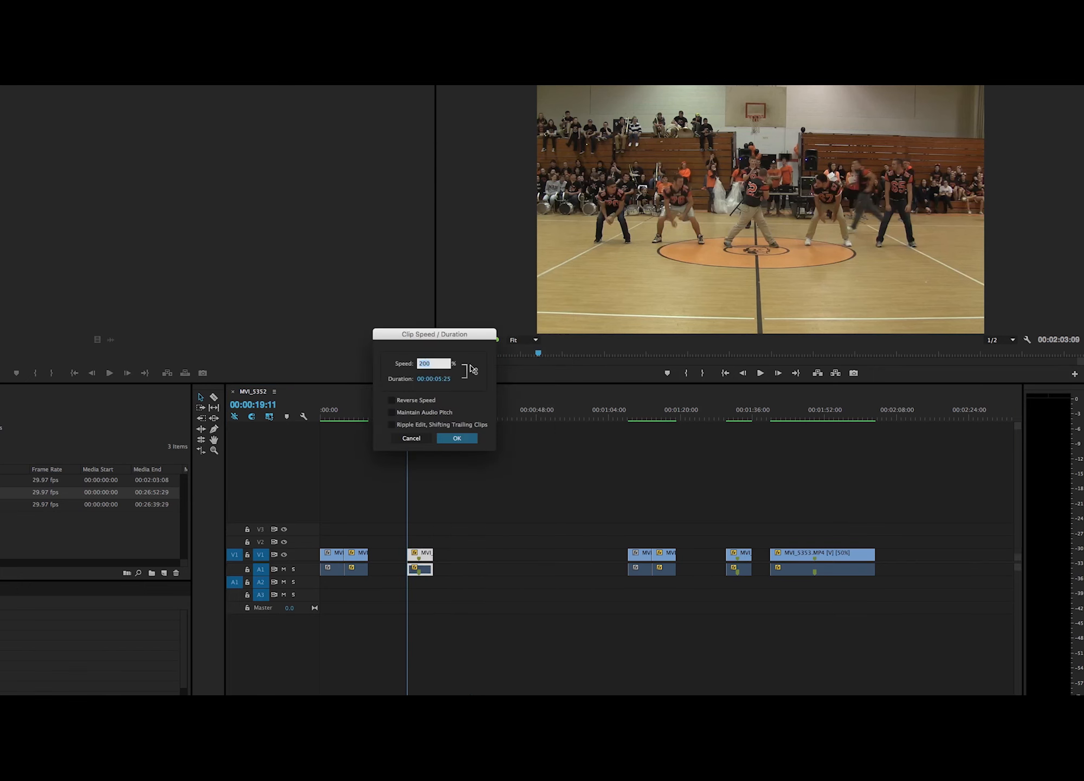
text(50)
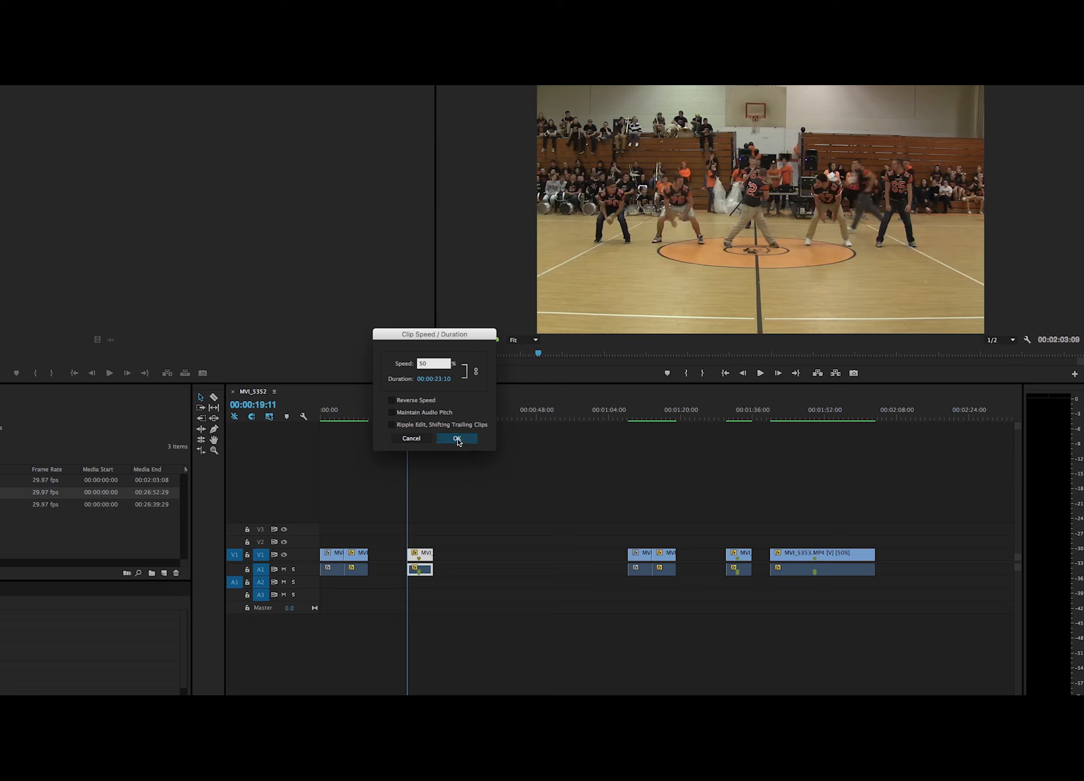
click(458, 438)
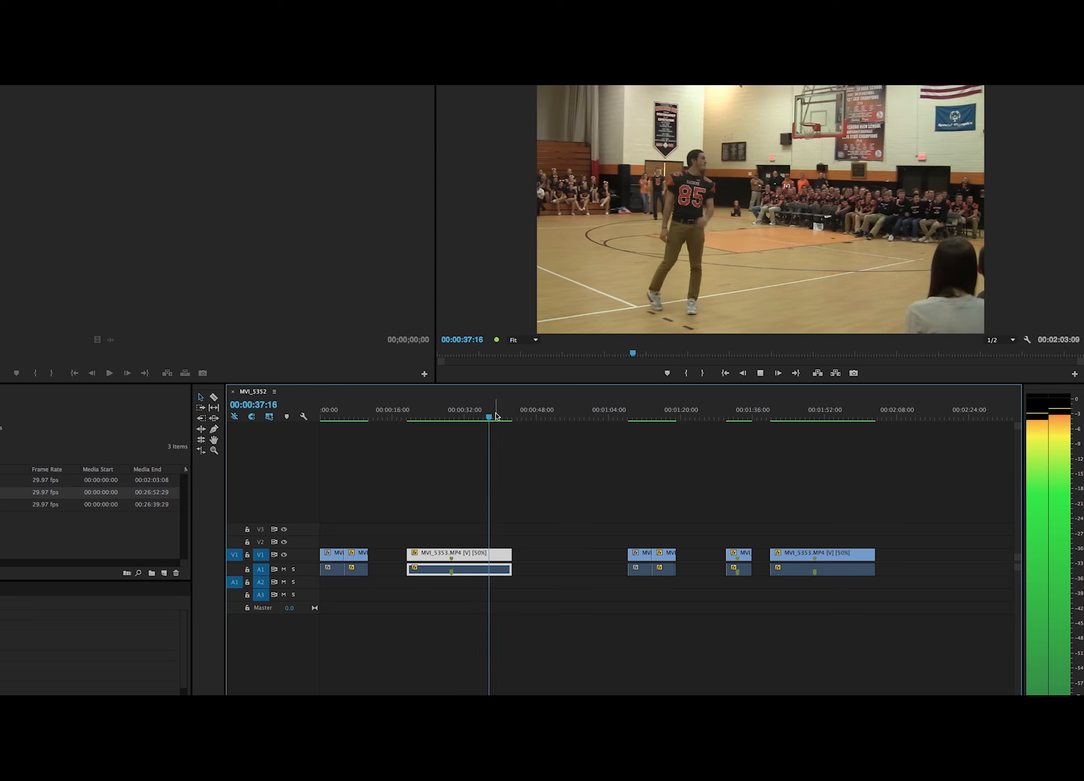
click(497, 416)
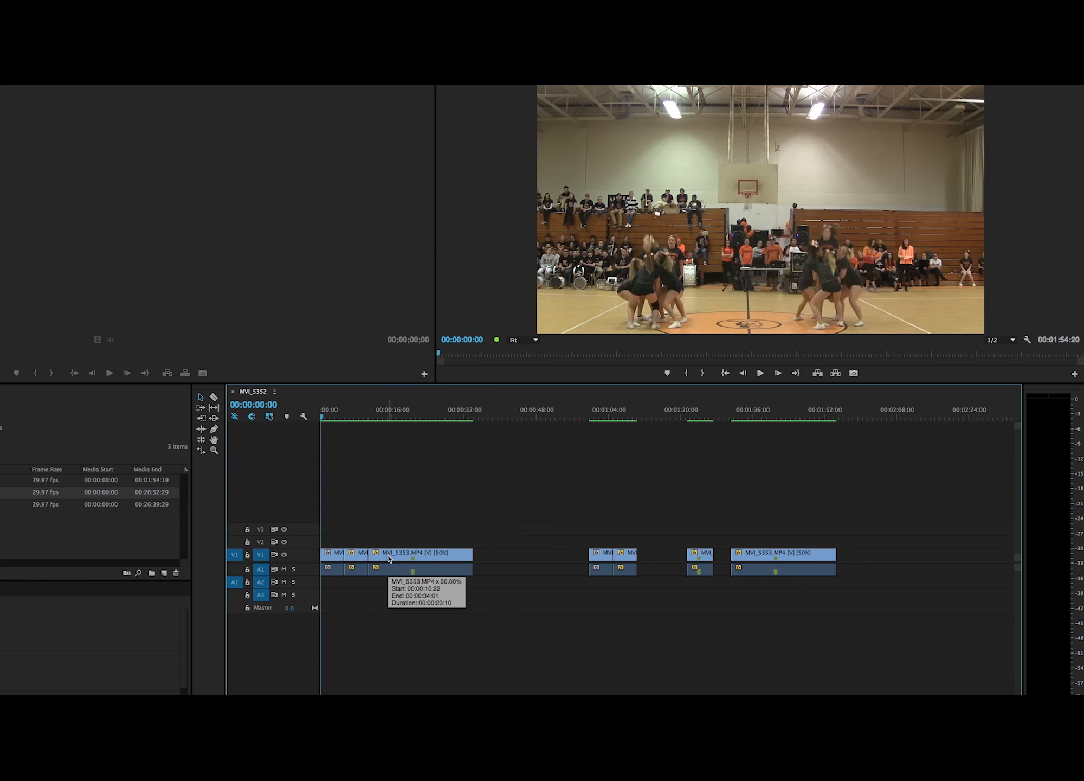
mouse_move(394, 473)
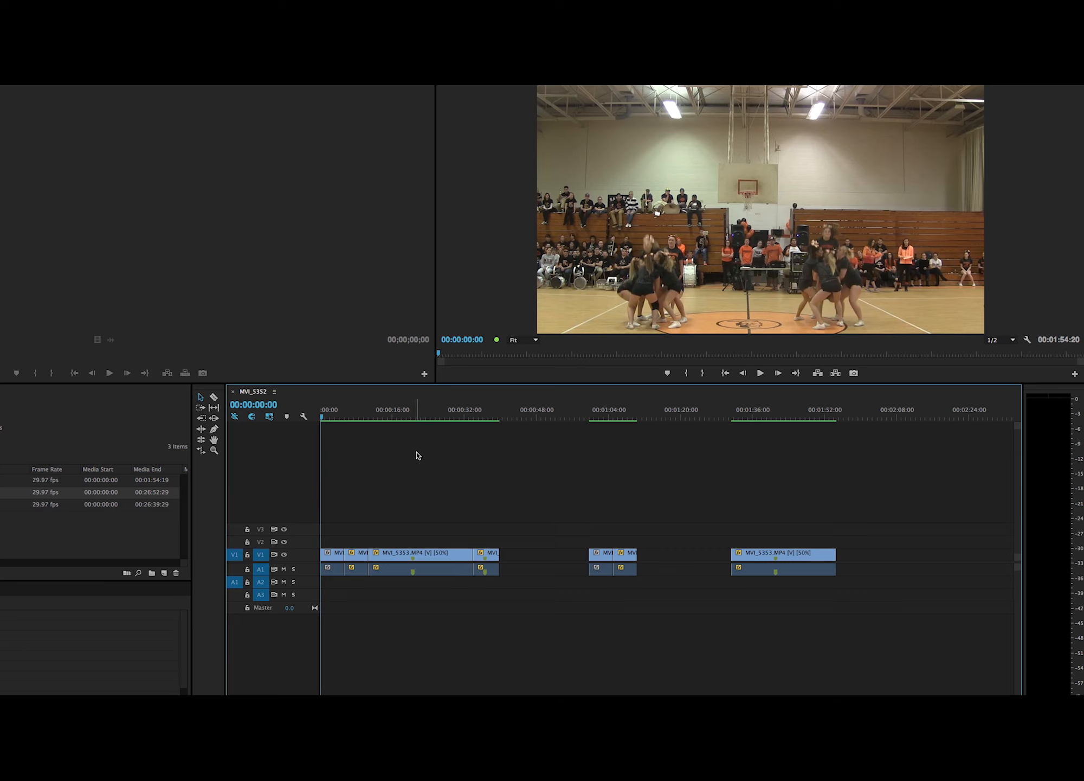
mouse_move(419, 462)
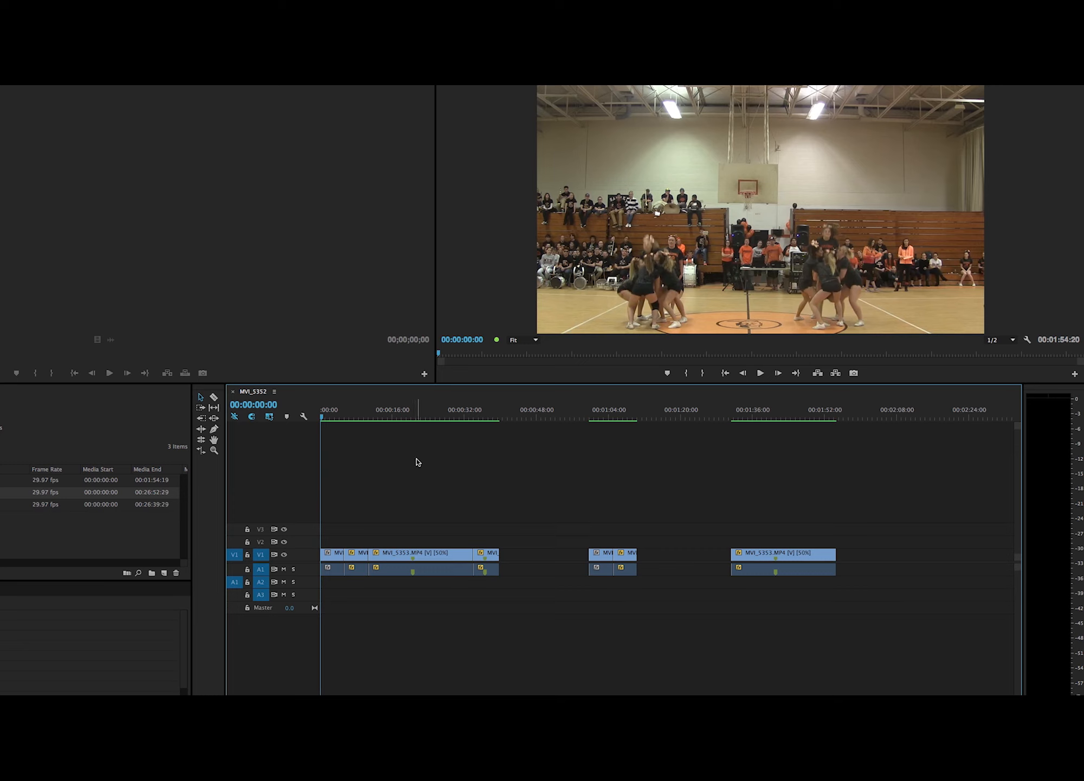